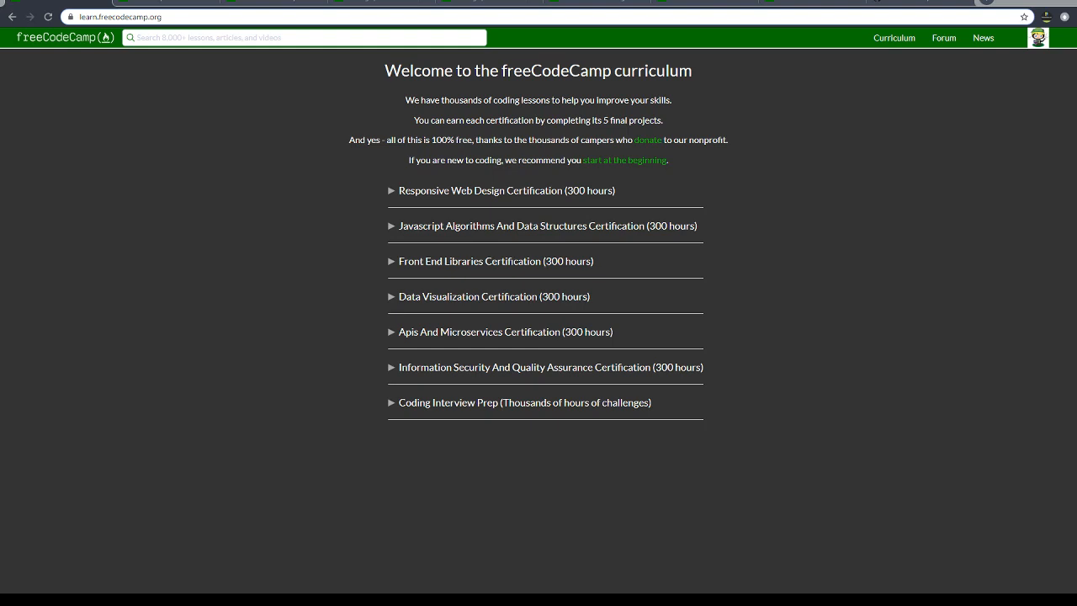
mouse_move(374, 243)
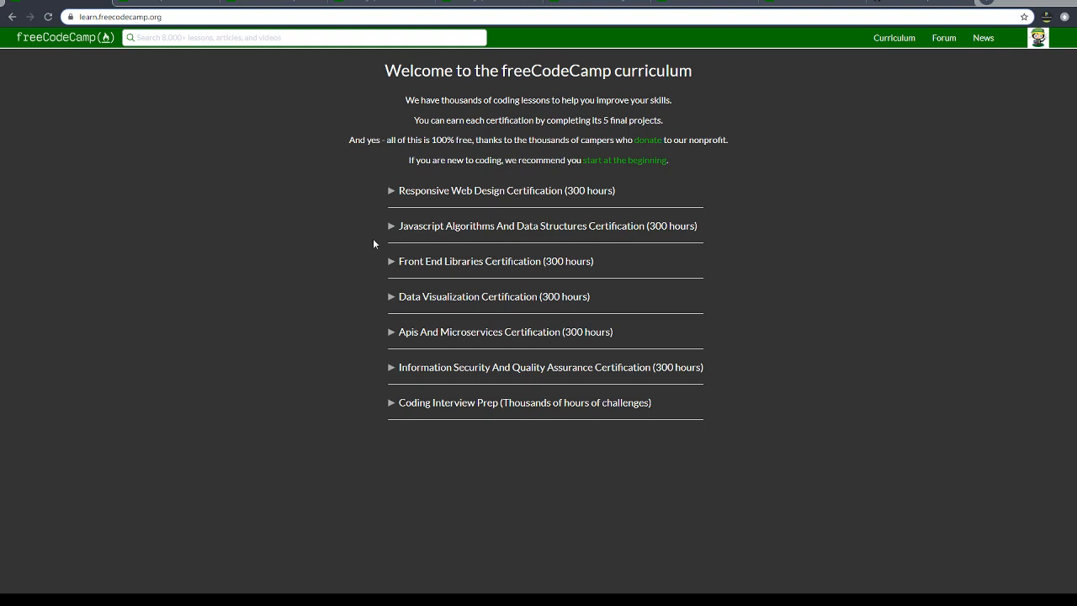
mouse_move(390, 236)
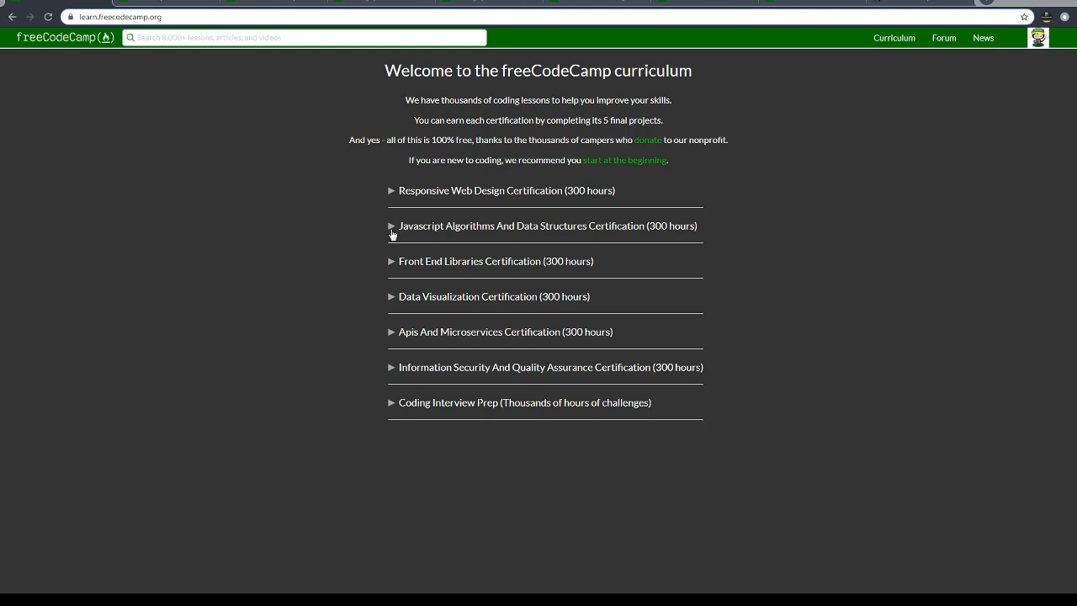
mouse_move(435, 238)
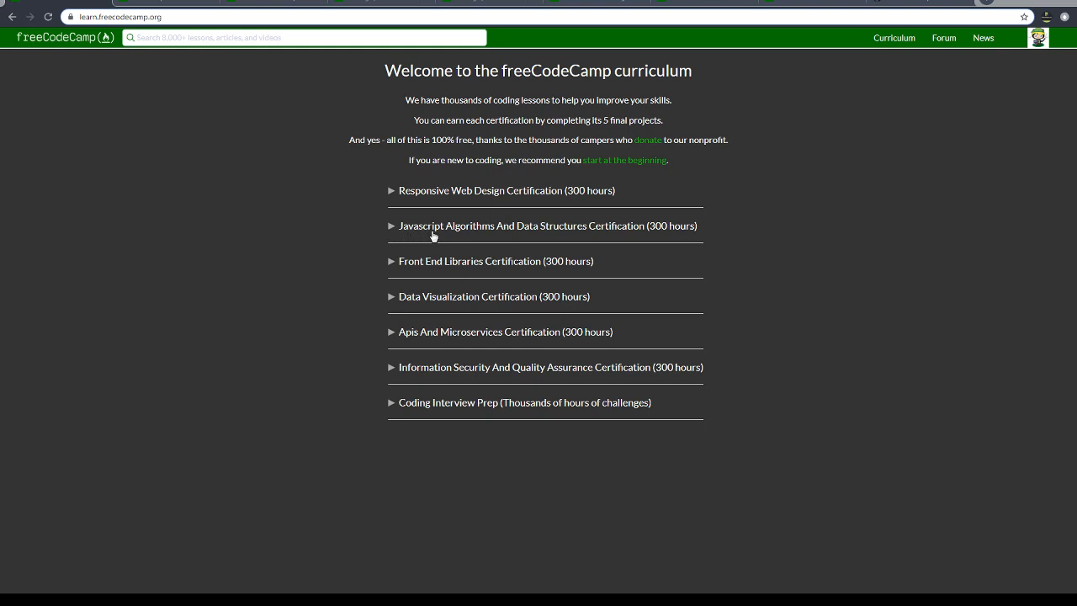
mouse_move(402, 239)
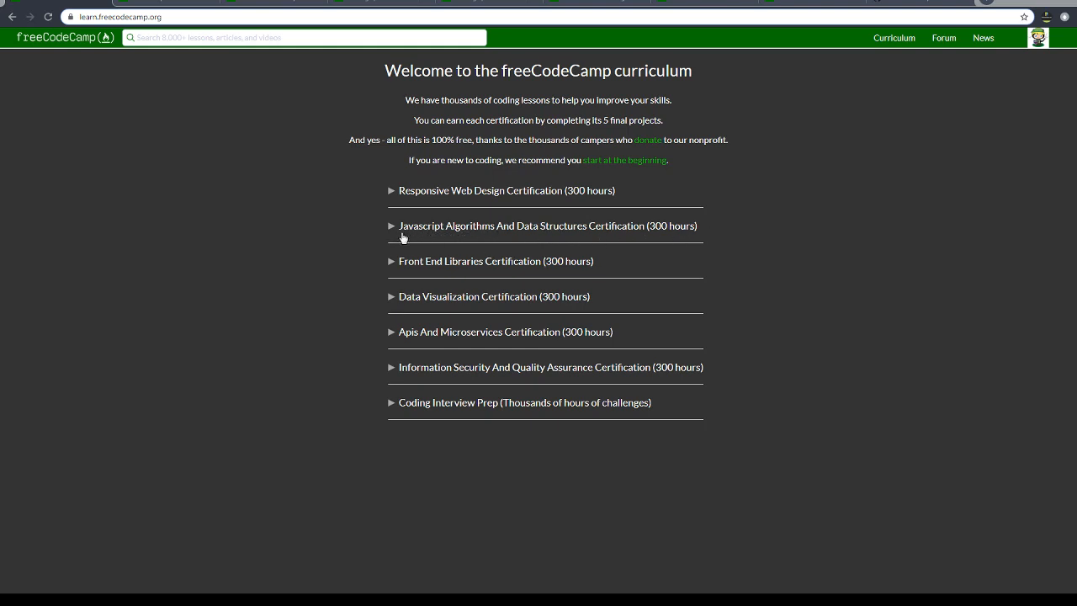
Expand the JavaScript Algorithms and Data Structures certification to list its sections.
click(549, 226)
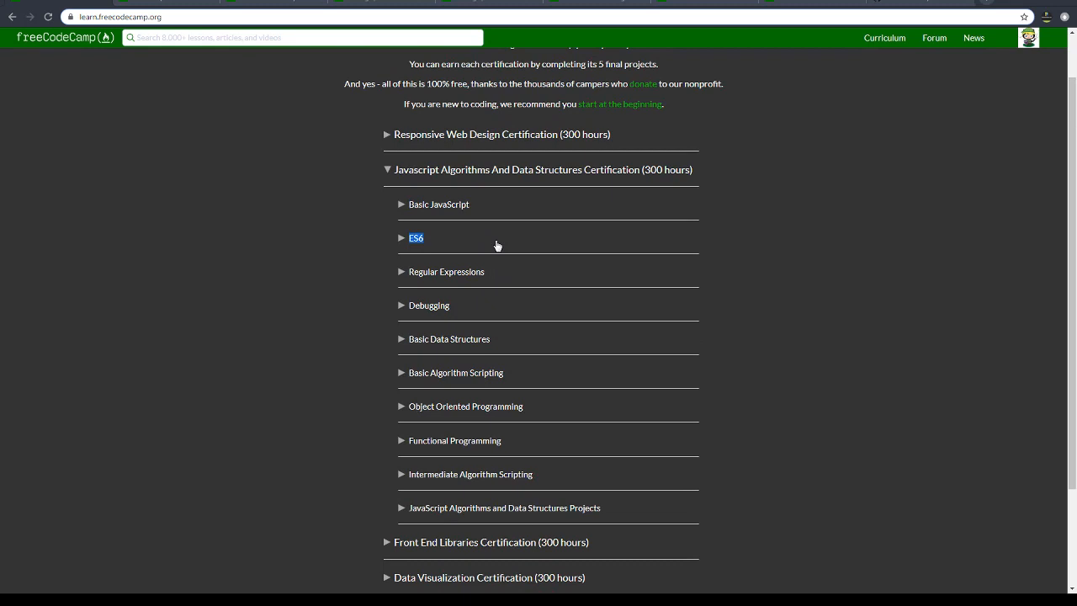
mouse_move(612, 253)
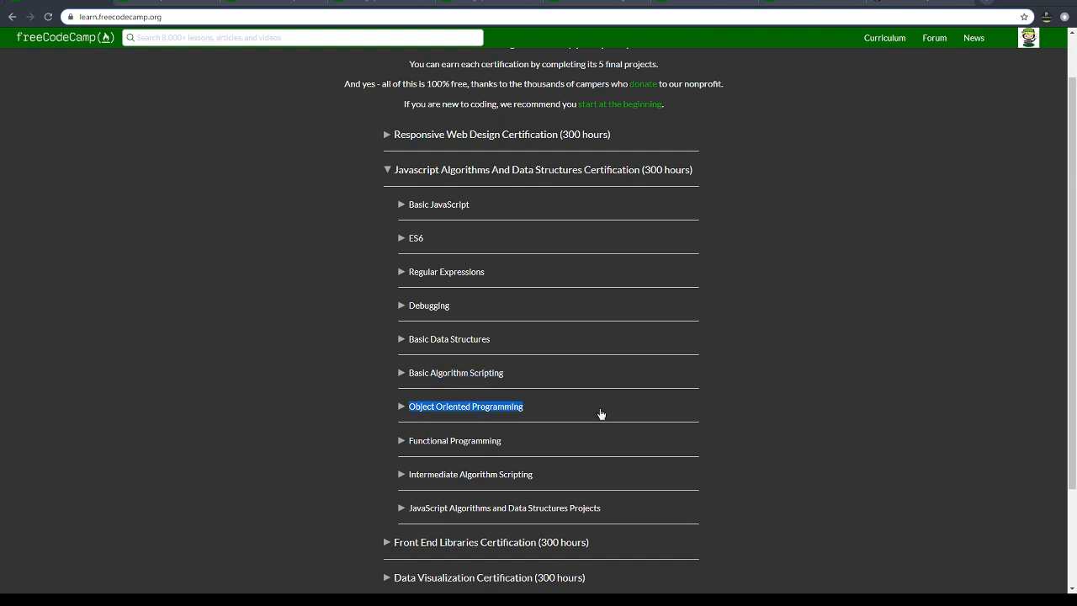
mouse_move(370, 406)
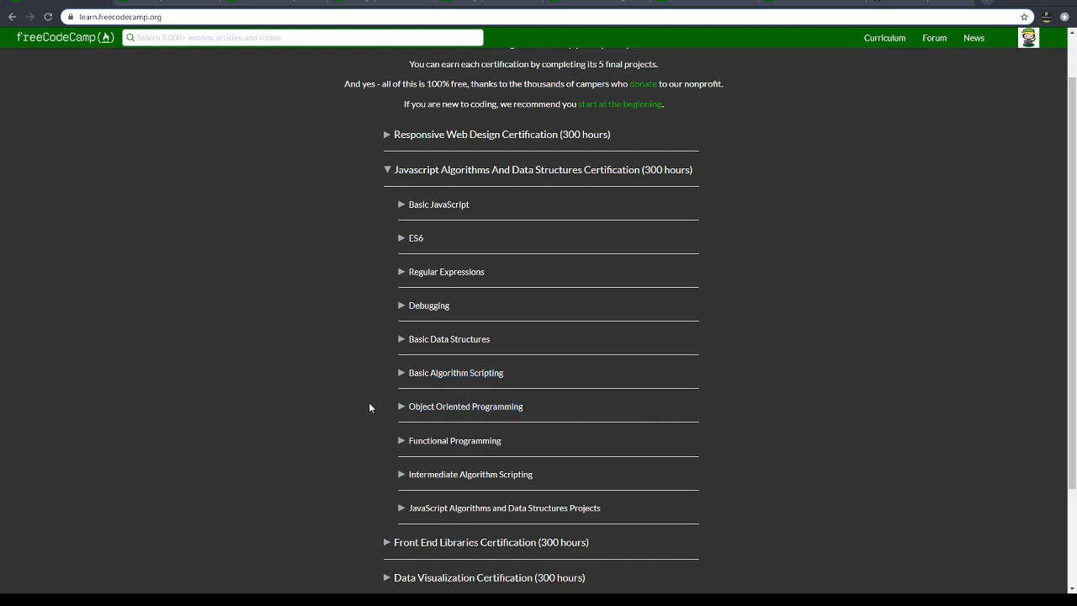
mouse_move(473, 323)
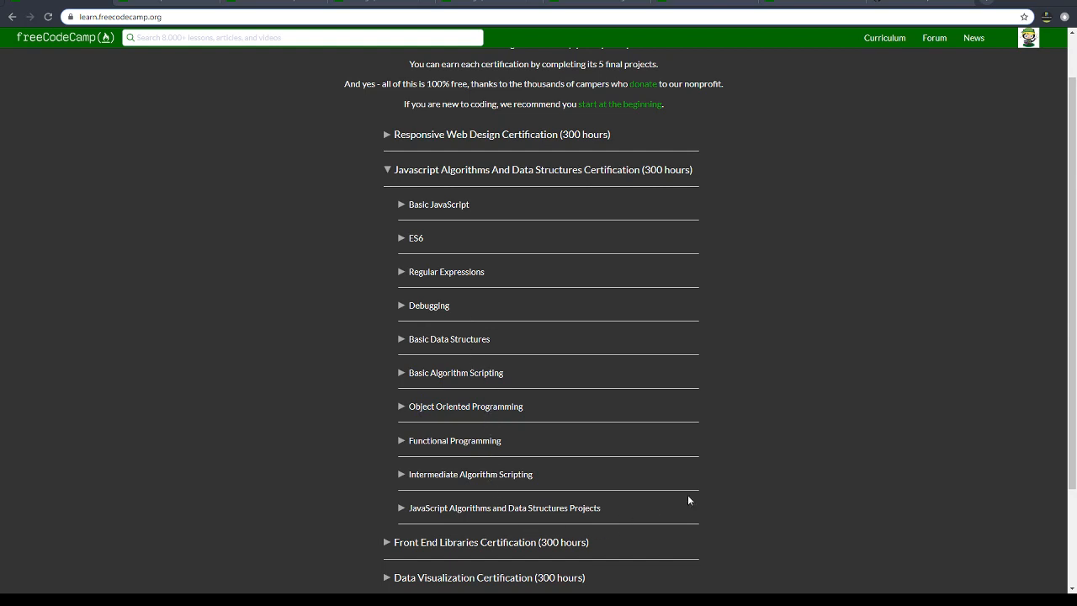
Expand the Projects and Intermediate Algorithm Scripting sections to show their challenges.
click(505, 508)
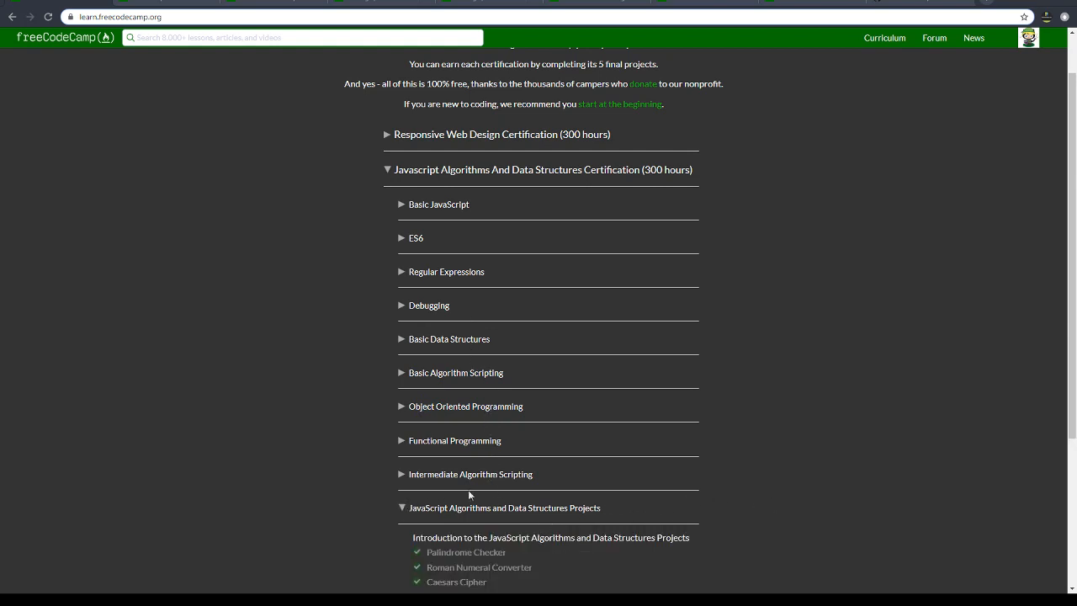
scroll(down, 3)
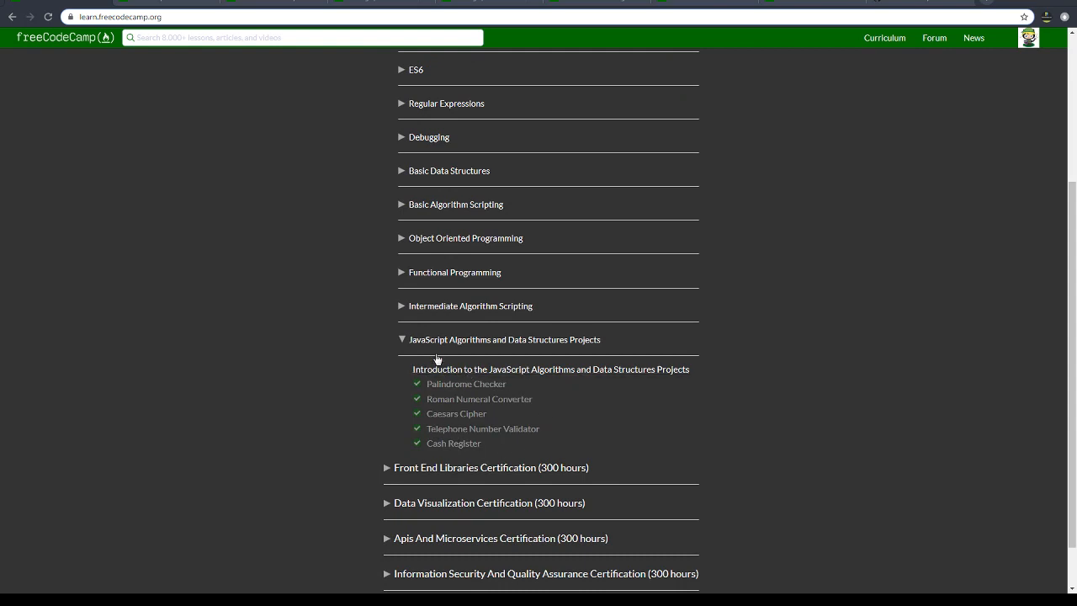
mouse_move(398, 310)
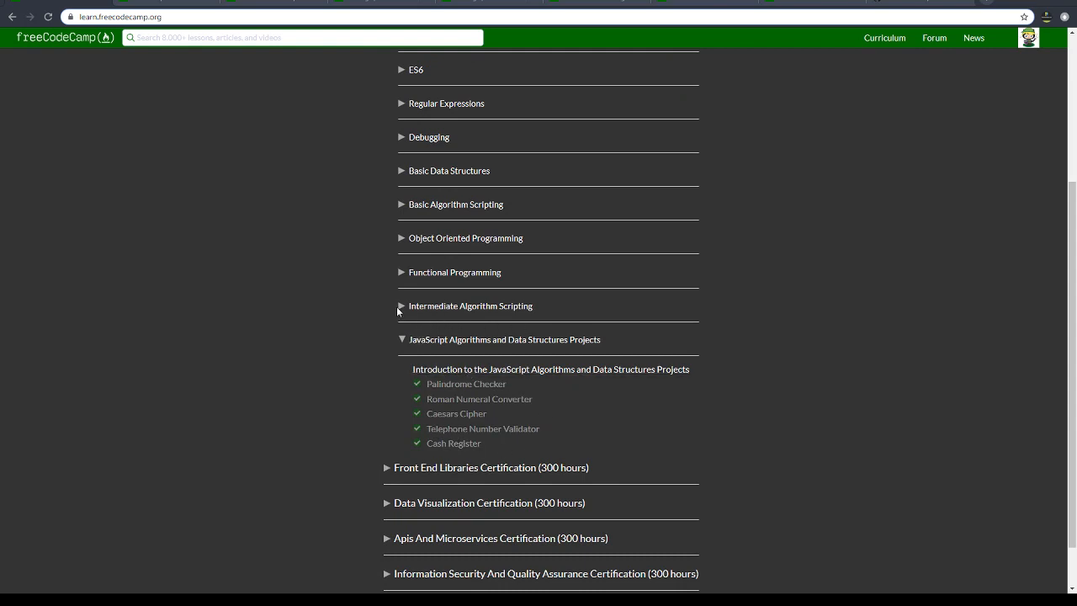
click(471, 306)
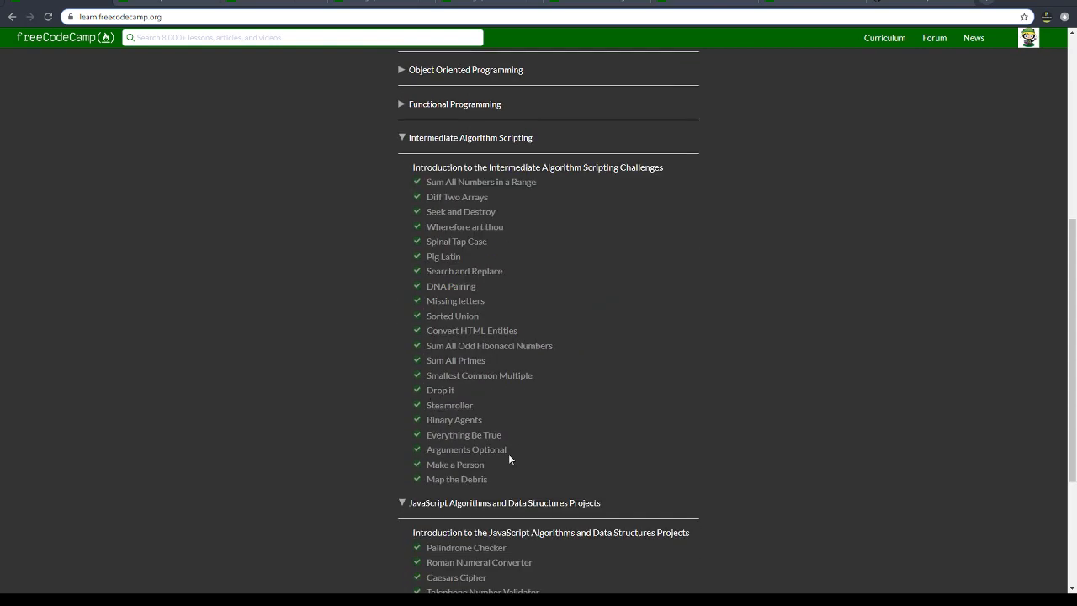
scroll(up, 3)
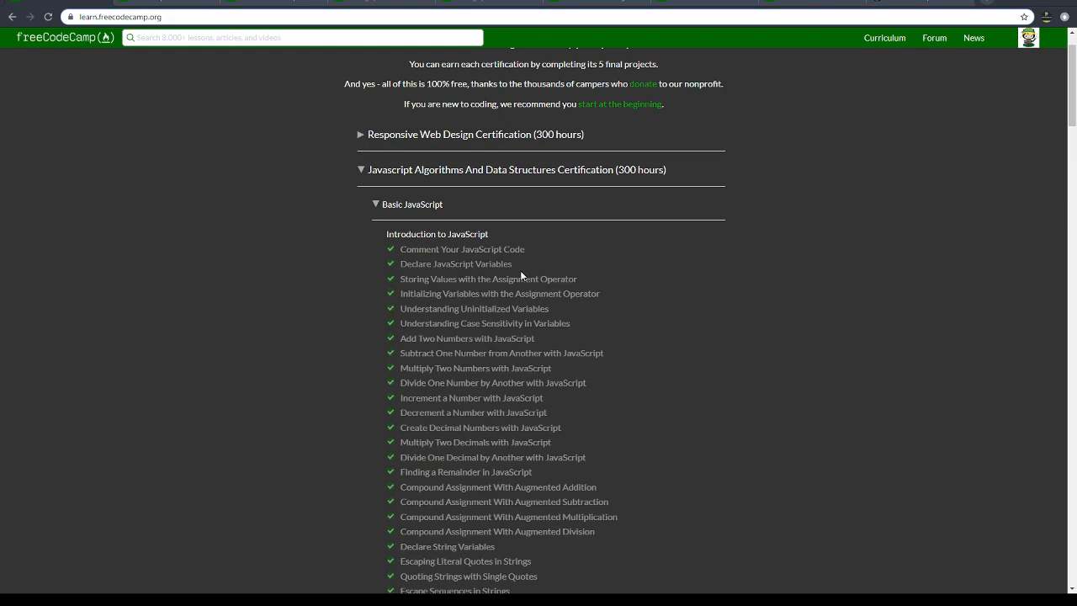
Expand the ES6 section and scroll through its challenge list.
scroll(down, 3)
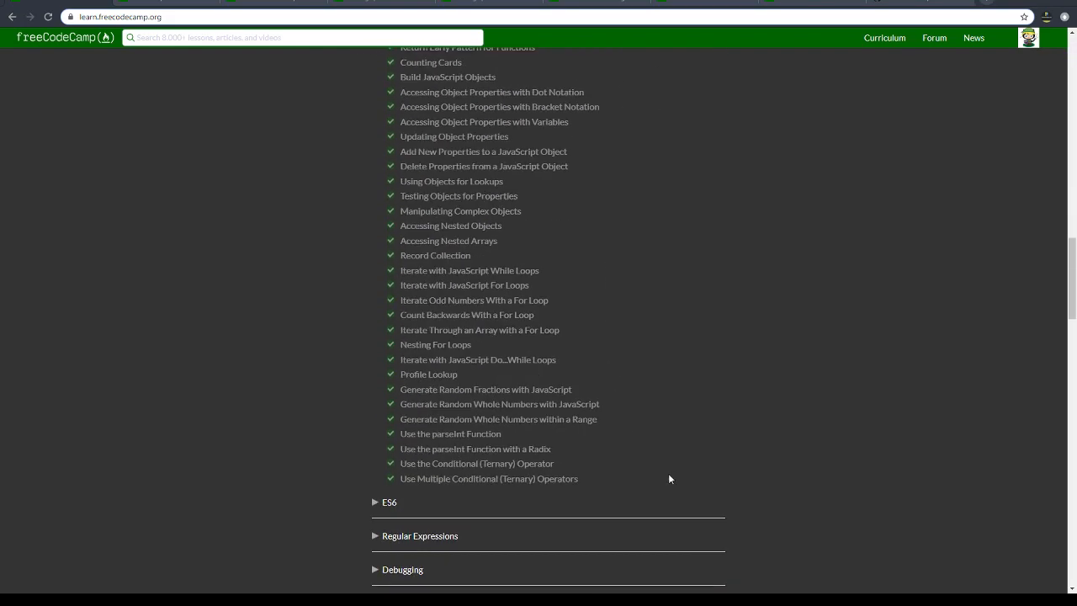
click(389, 502)
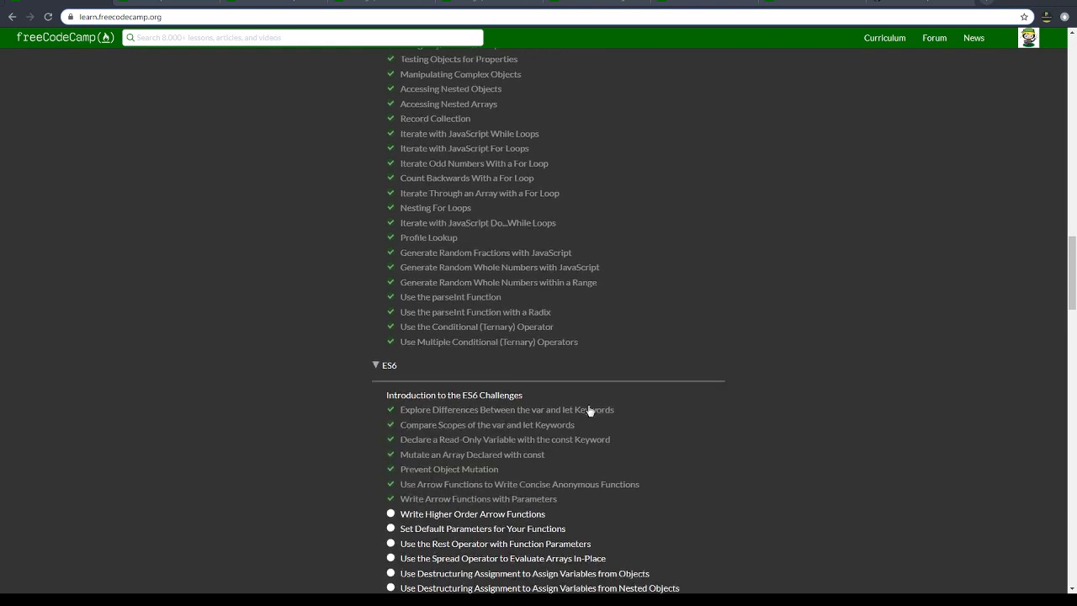
scroll(down, 3)
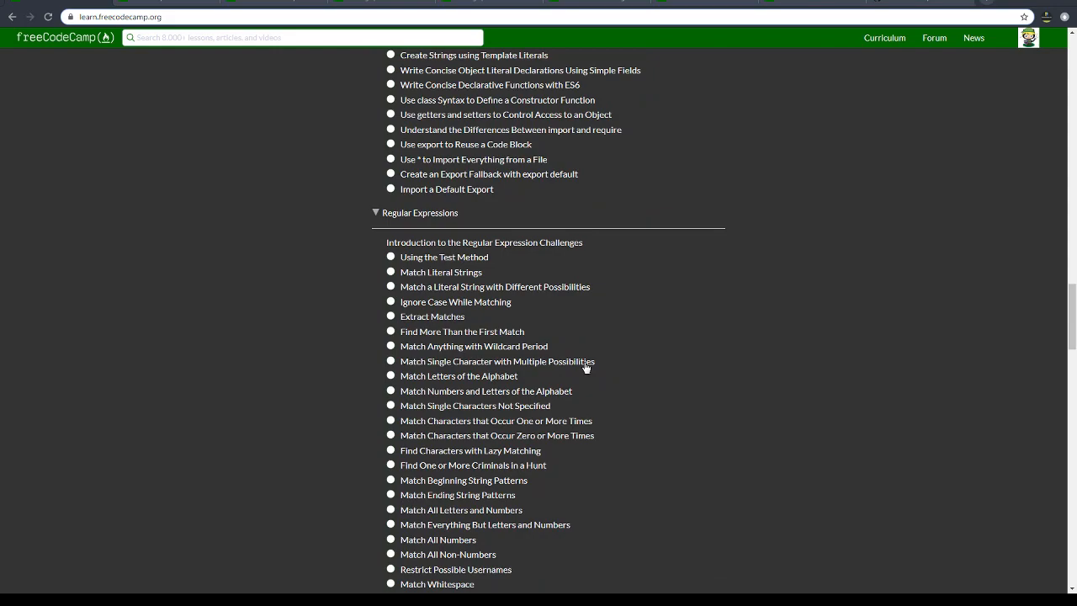
scroll(down, 3)
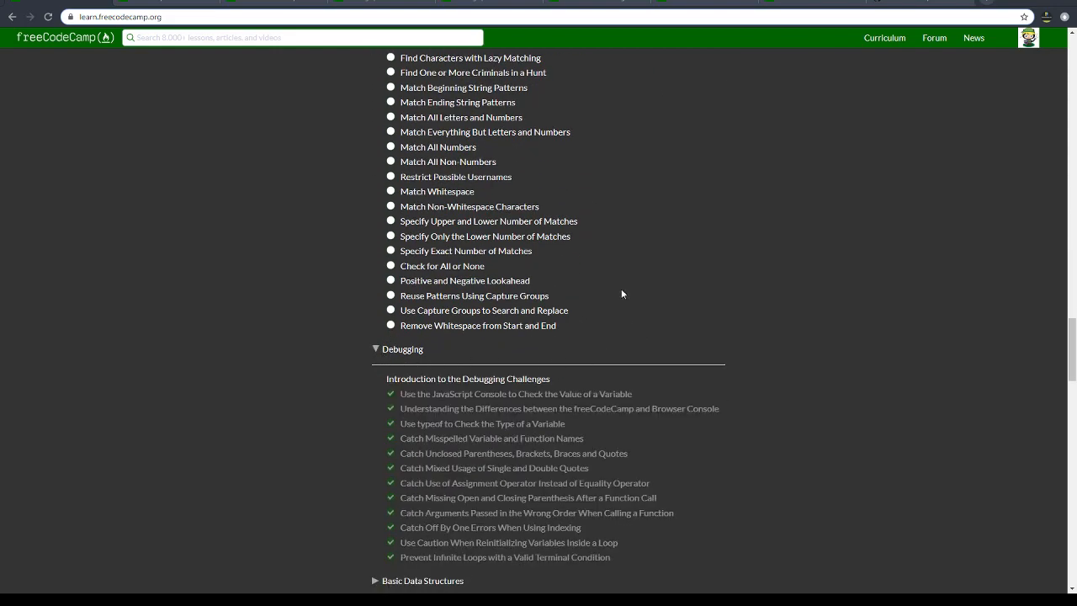
scroll(down, 3)
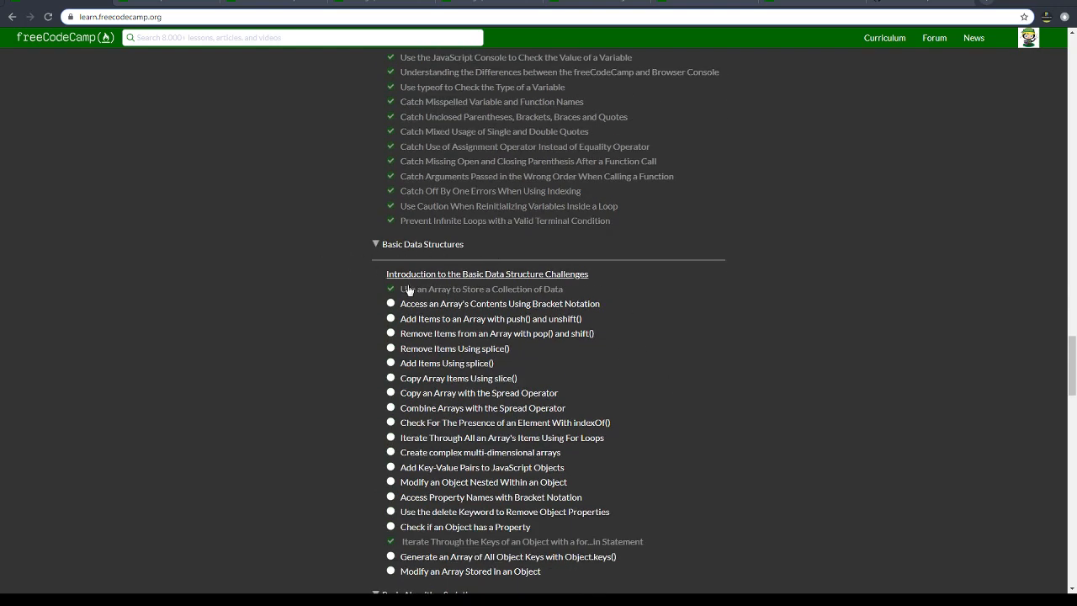
Expand the Basic Algorithm Scripting section and scroll through its challenges.
scroll(down, 3)
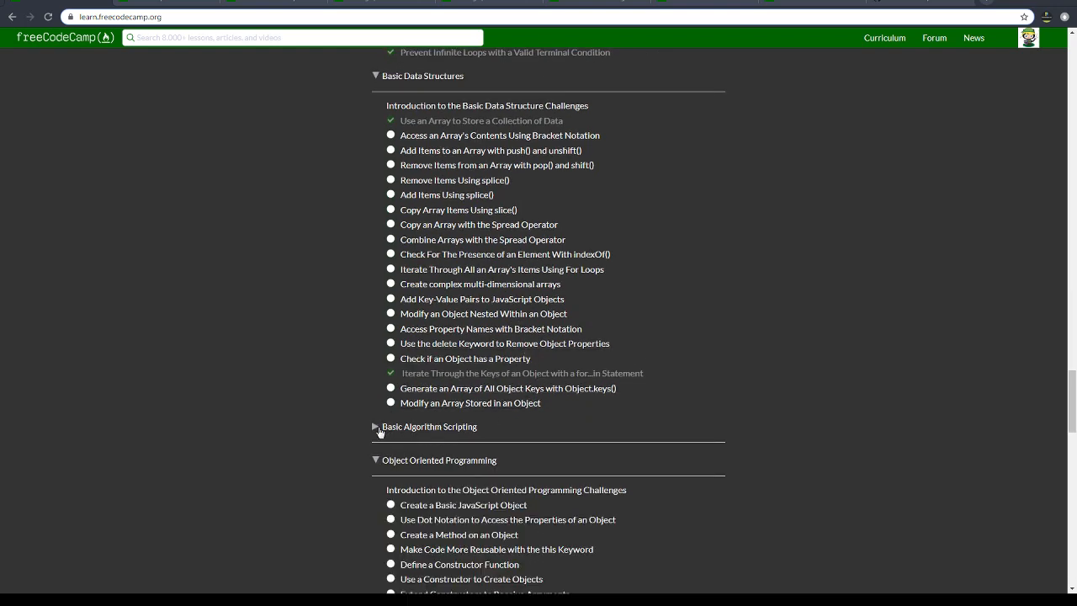
click(375, 428)
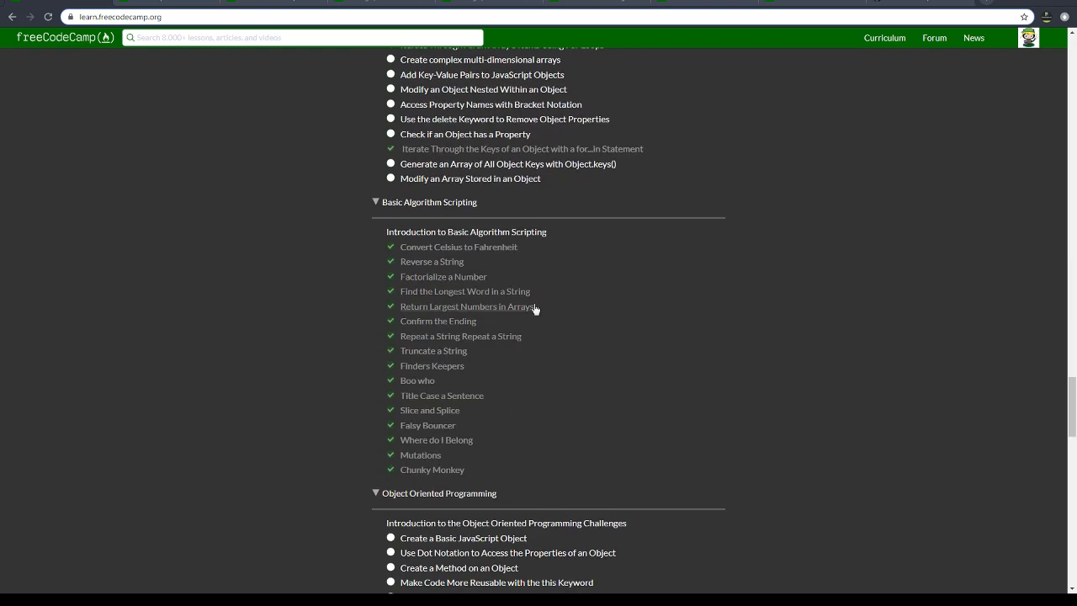
scroll(down, 3)
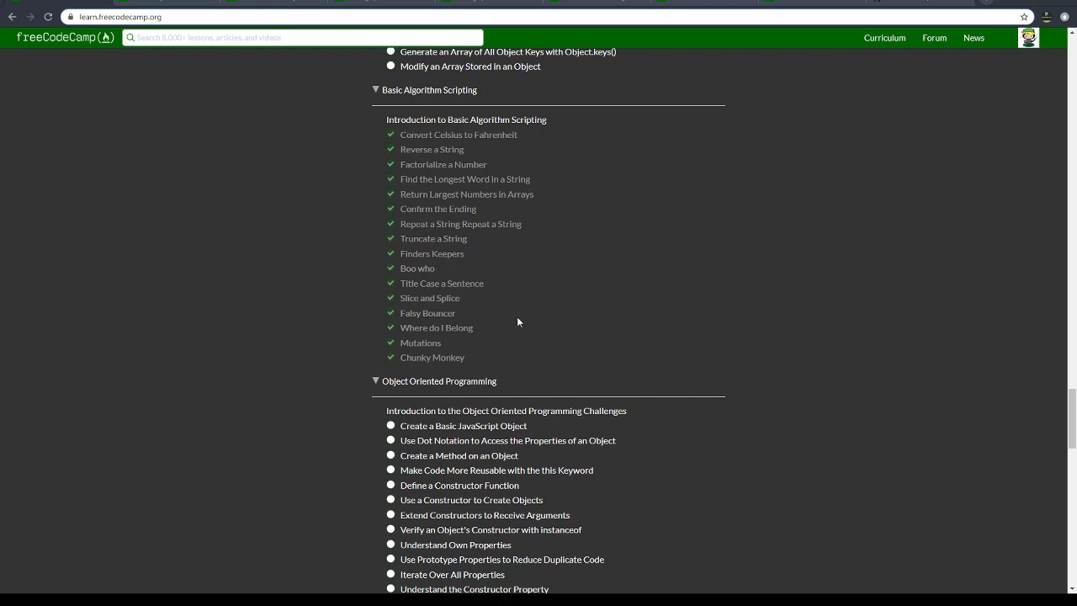
mouse_move(473, 270)
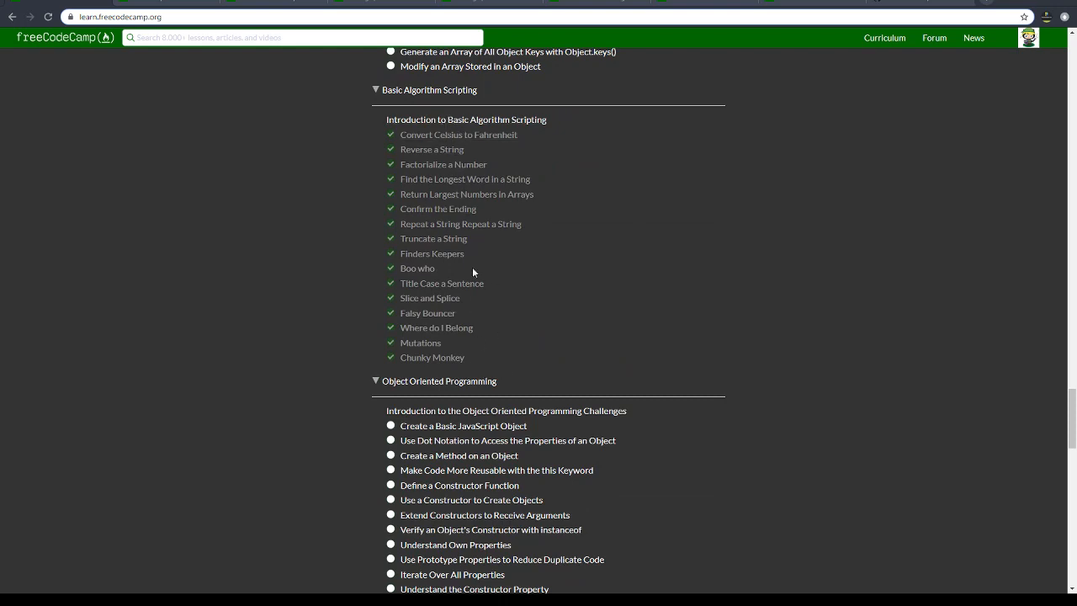
scroll(down, 3)
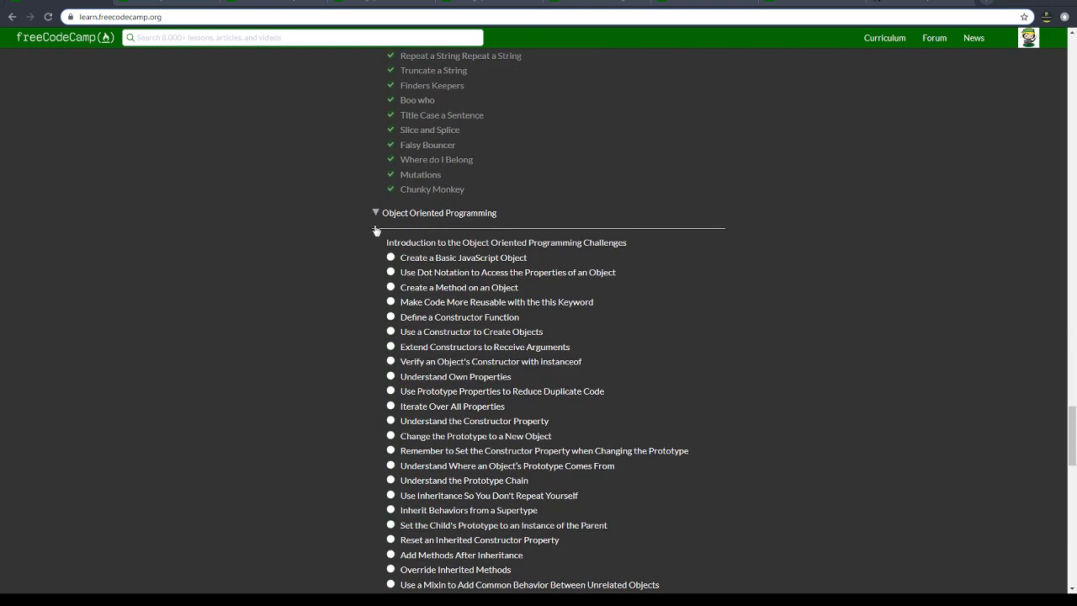
Collapse Object Oriented Programming and toggle the Projects section closed then open again.
click(374, 213)
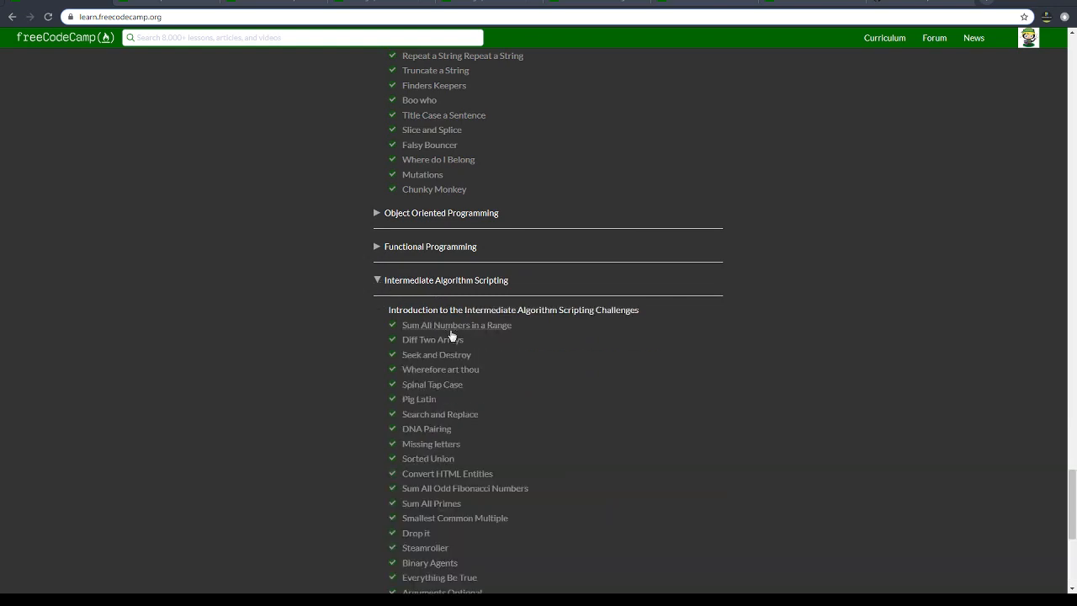
scroll(down, 3)
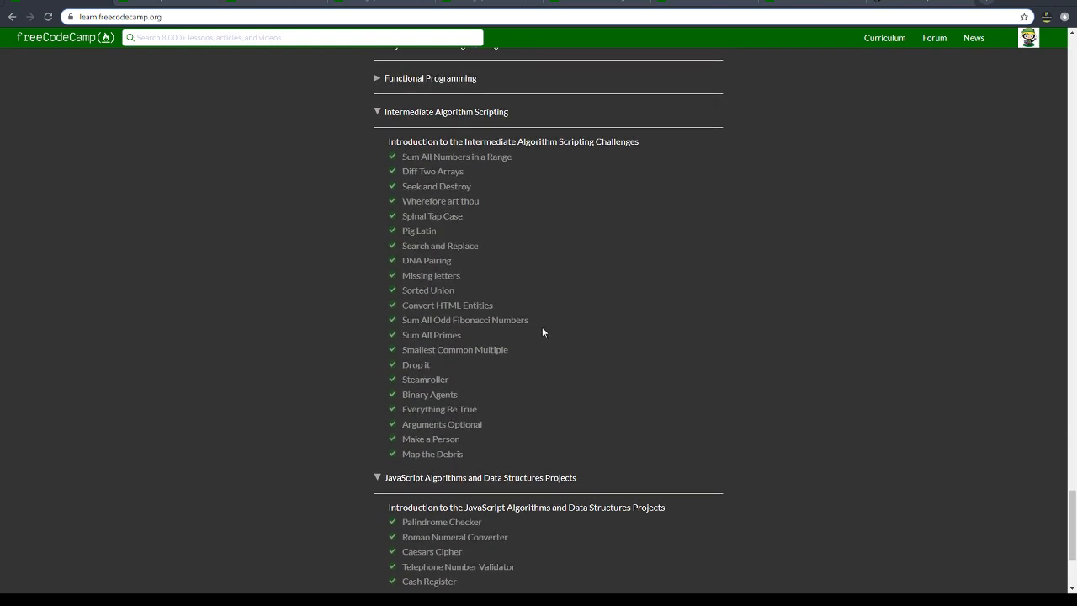
mouse_move(493, 461)
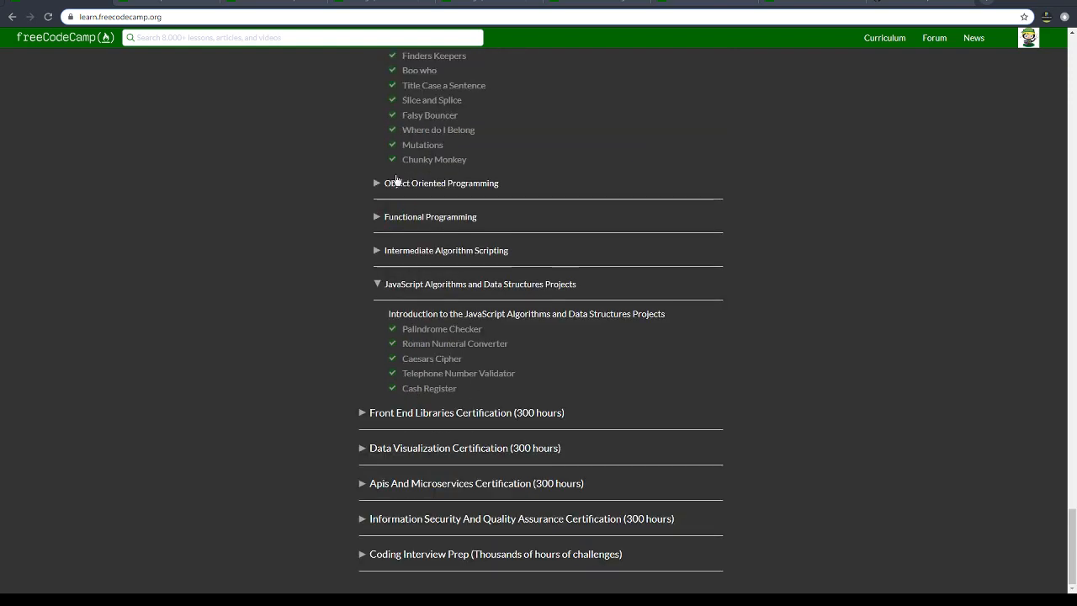
click(377, 283)
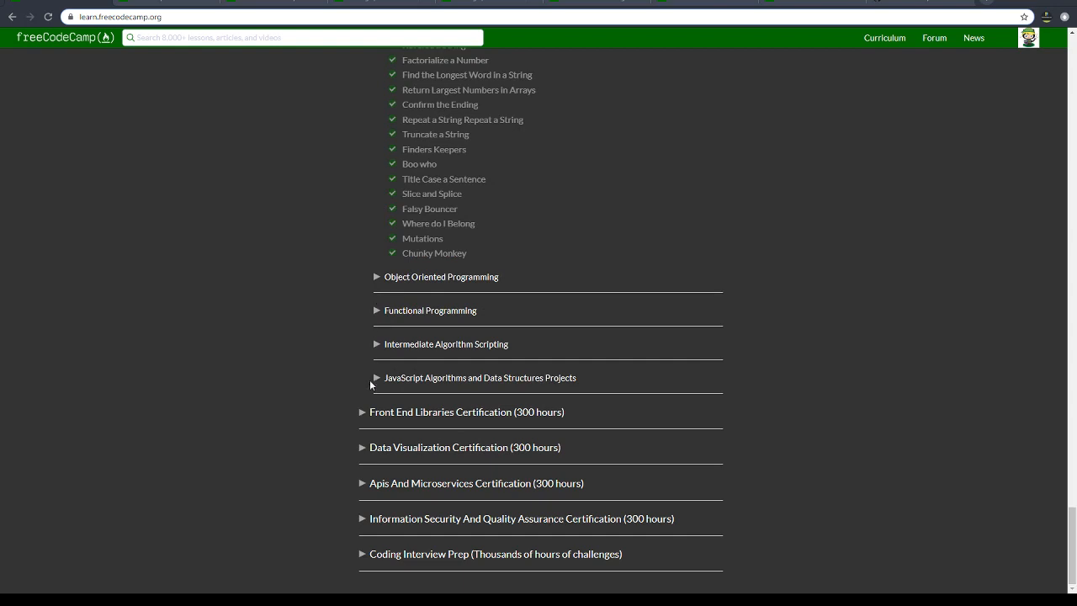
click(377, 377)
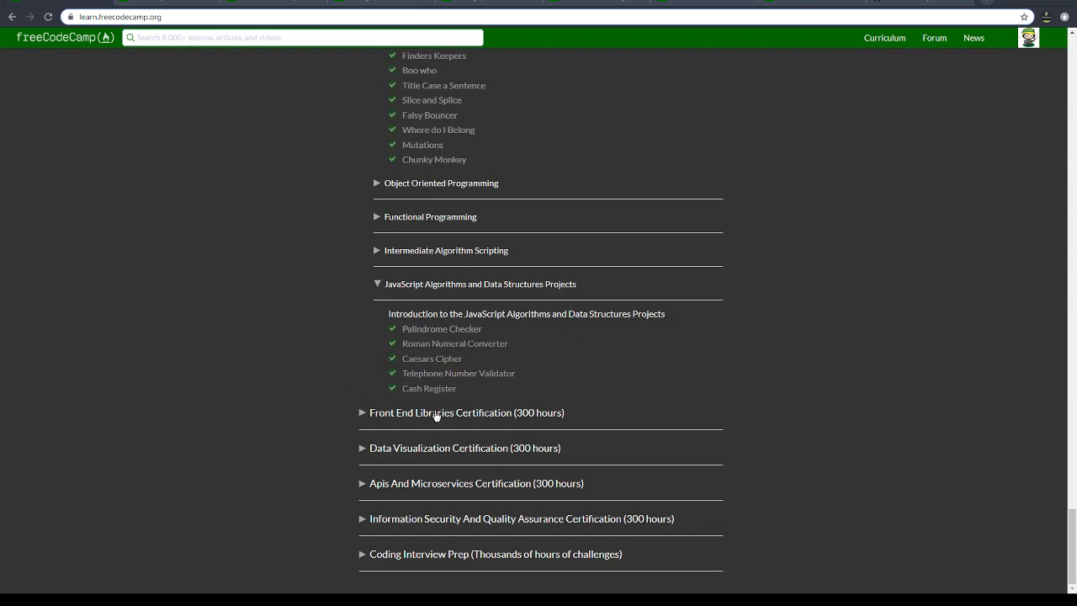
mouse_move(342, 385)
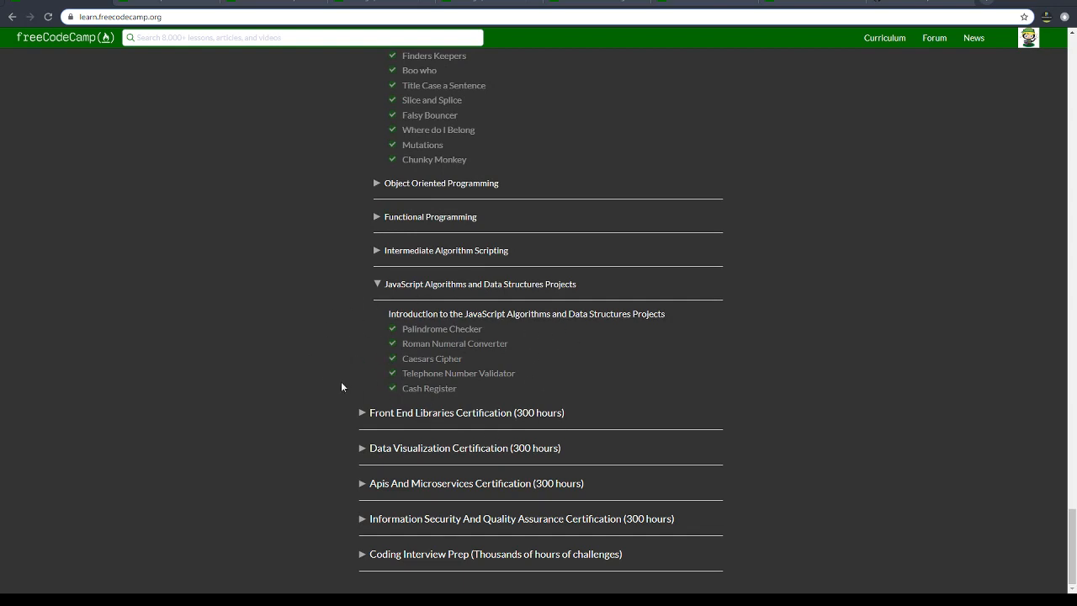
mouse_move(379, 309)
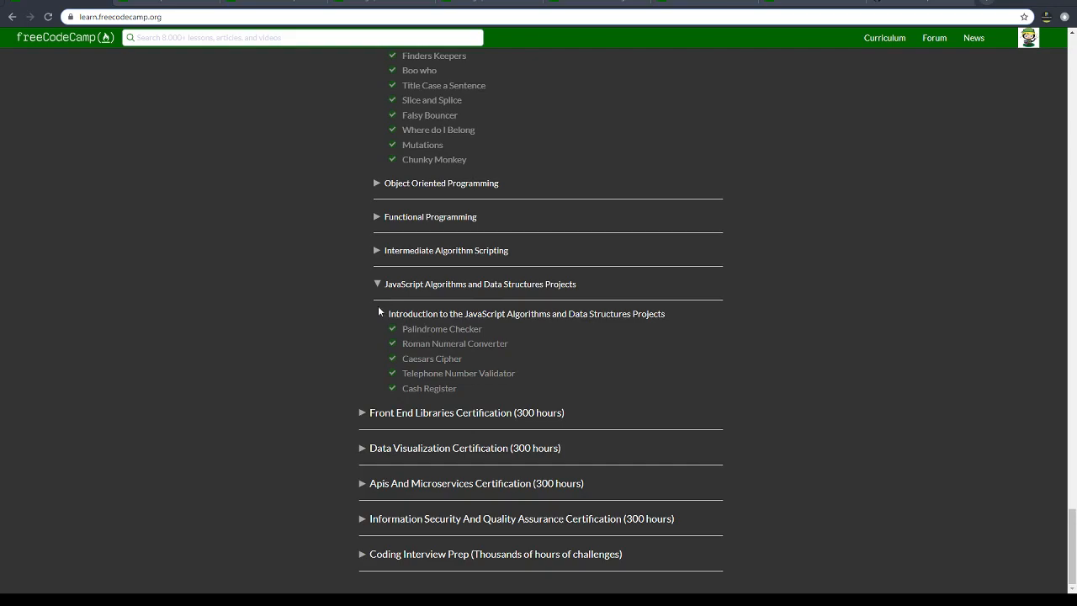
Collapse the ES6 section and then the whole JavaScript certification.
scroll(up, 3)
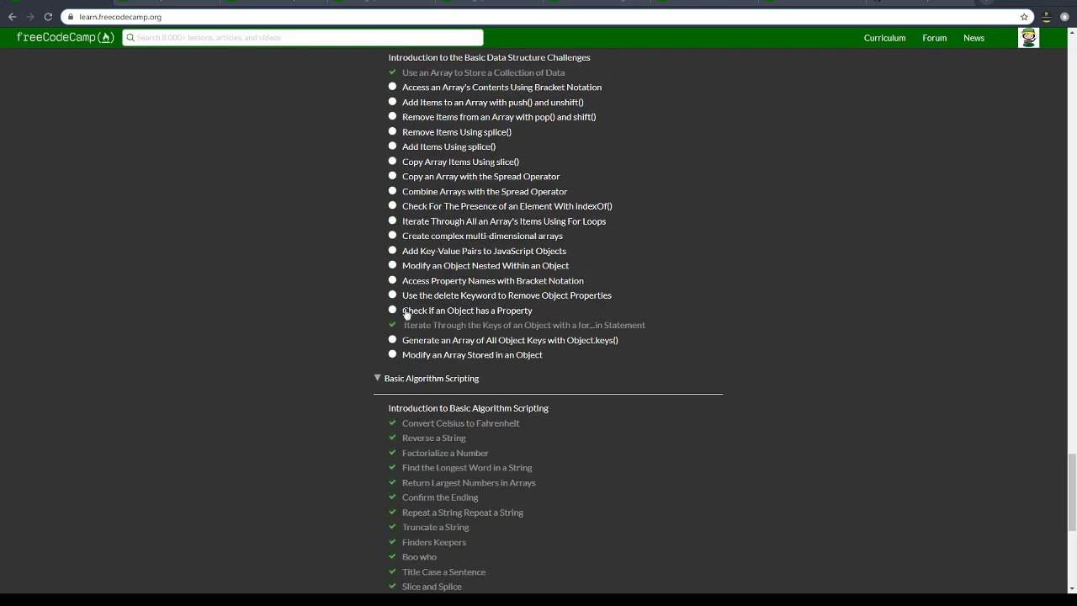
scroll(down, 3)
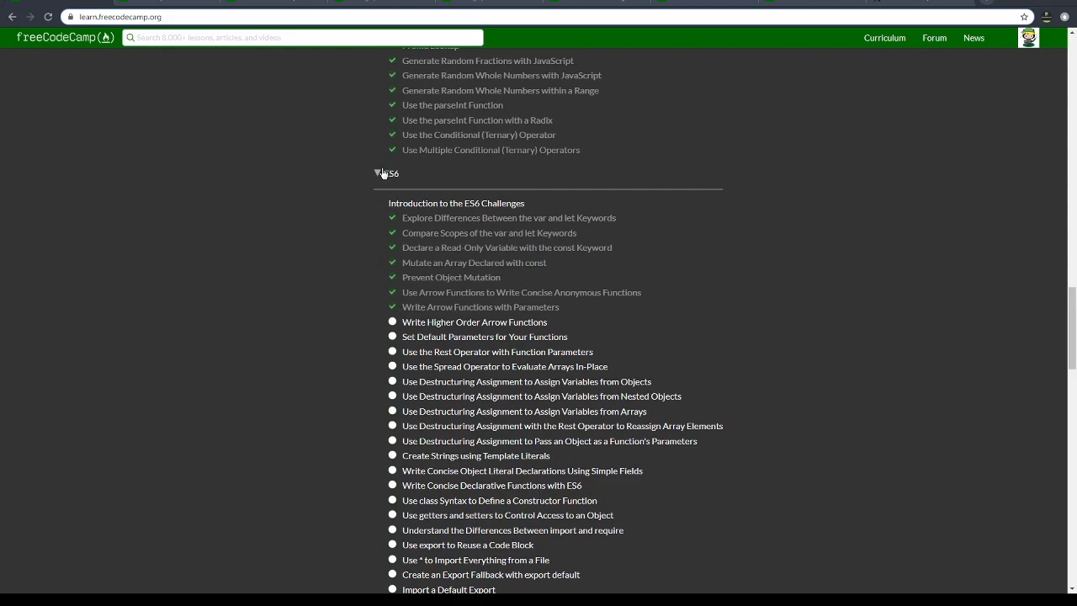
click(377, 173)
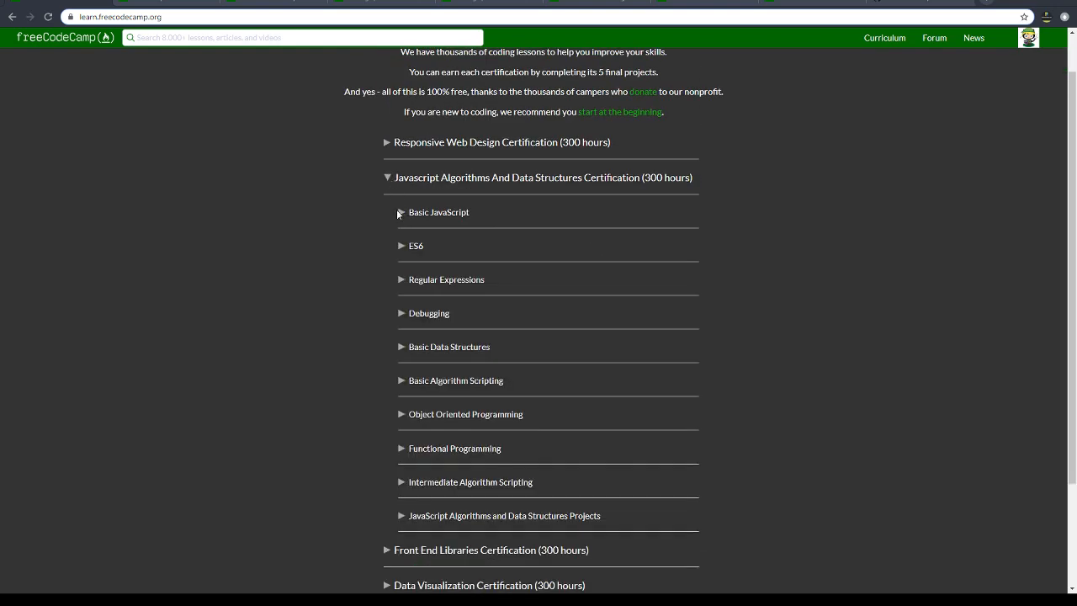
drag(397, 212, 682, 522)
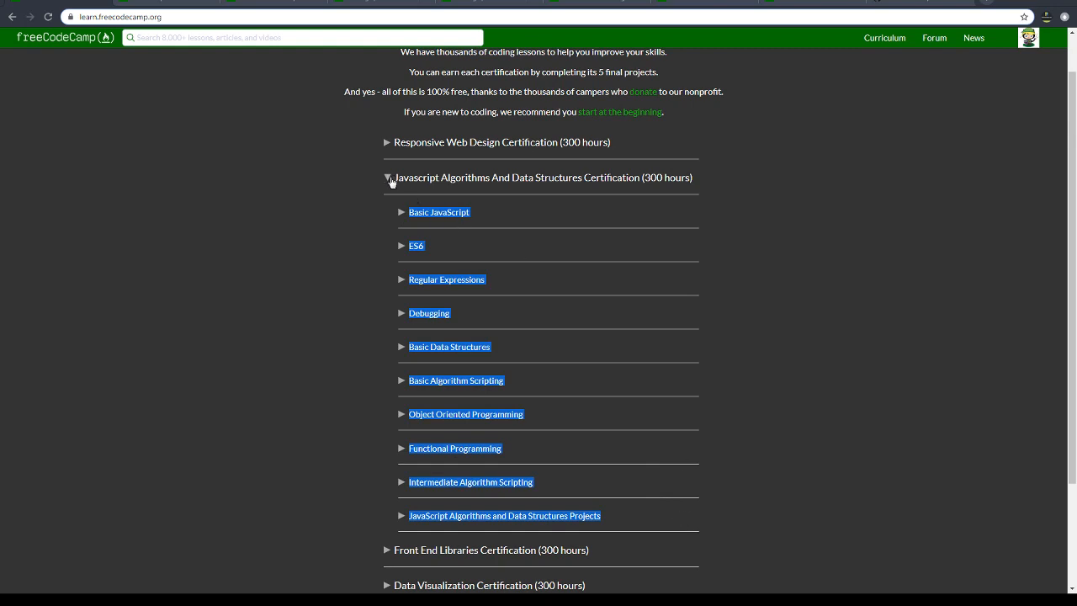
click(387, 178)
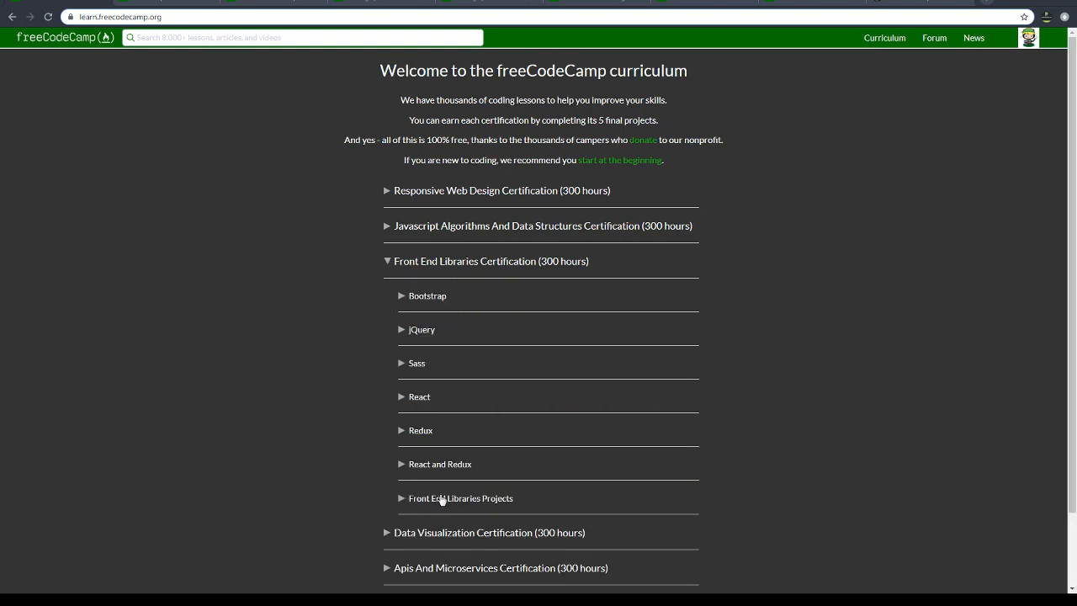
mouse_move(407, 306)
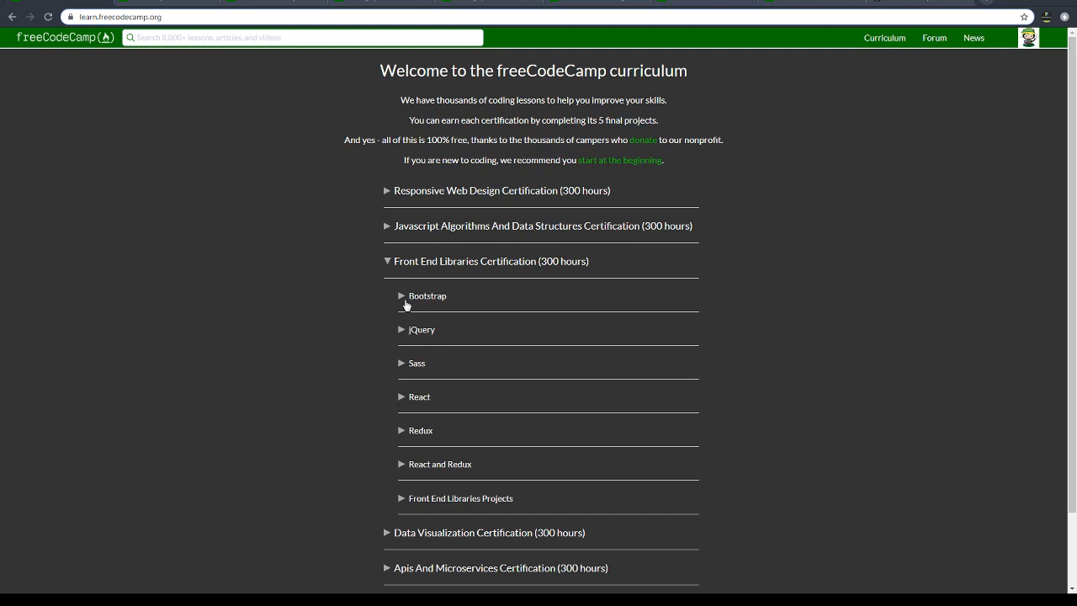
mouse_move(404, 305)
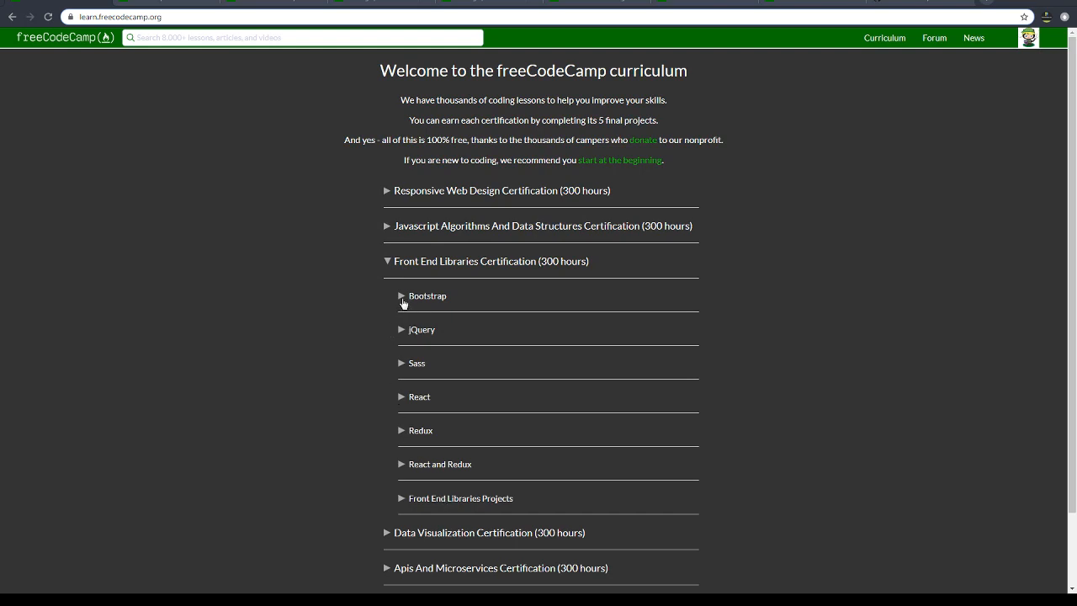
Expand the Bootstrap, Sass and Redux sections of Front End Libraries.
click(401, 297)
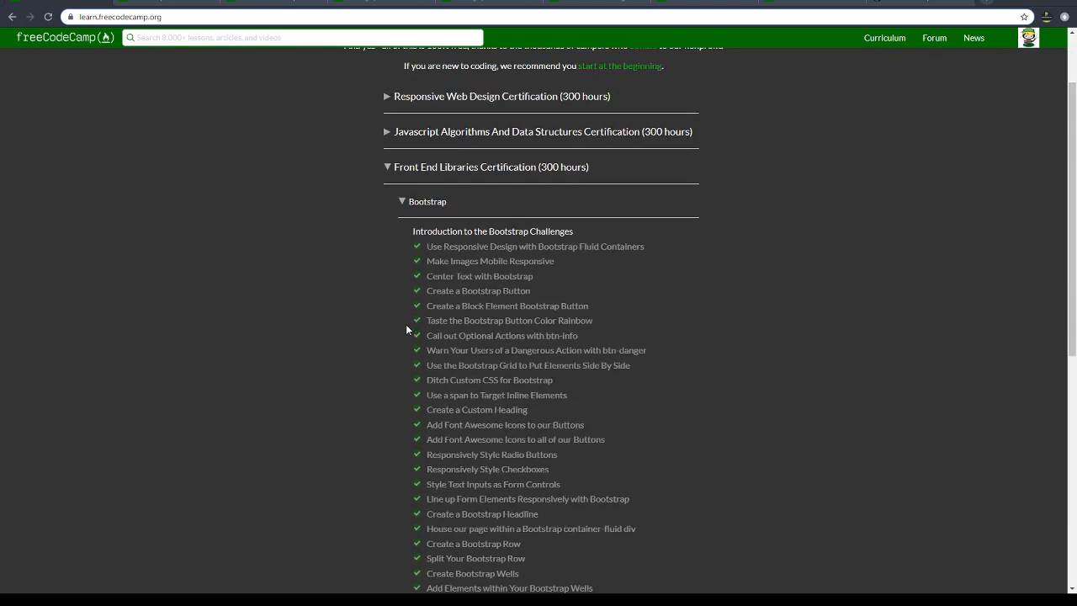
scroll(down, 3)
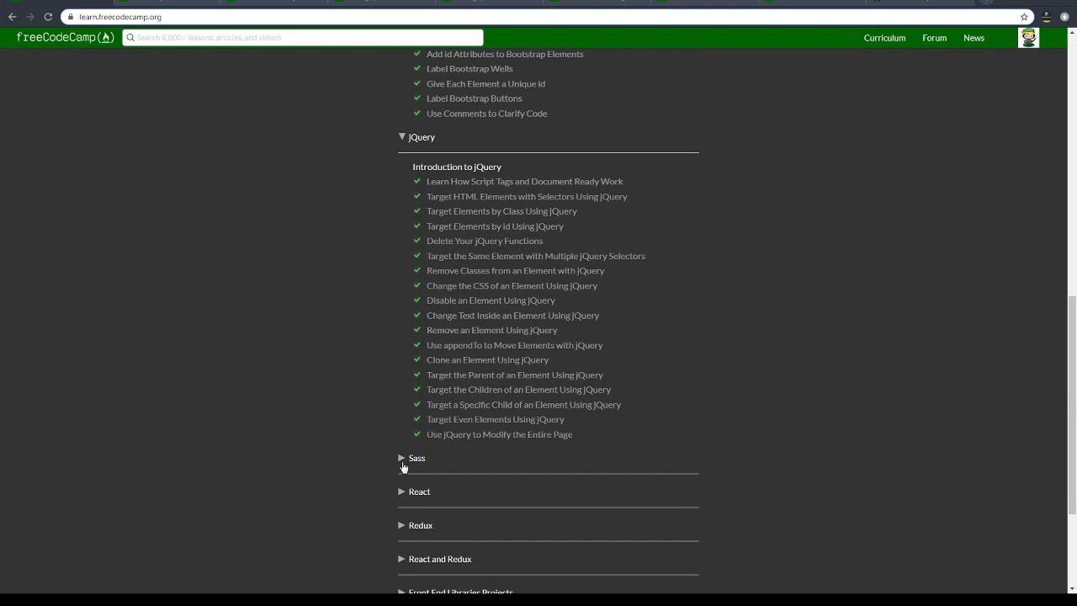
click(402, 457)
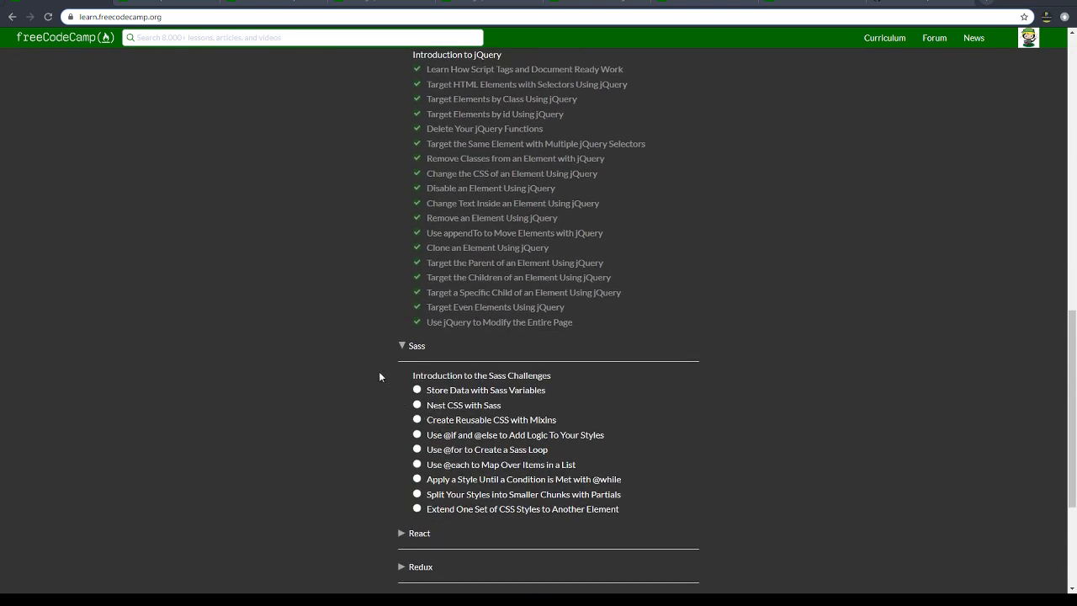
scroll(down, 3)
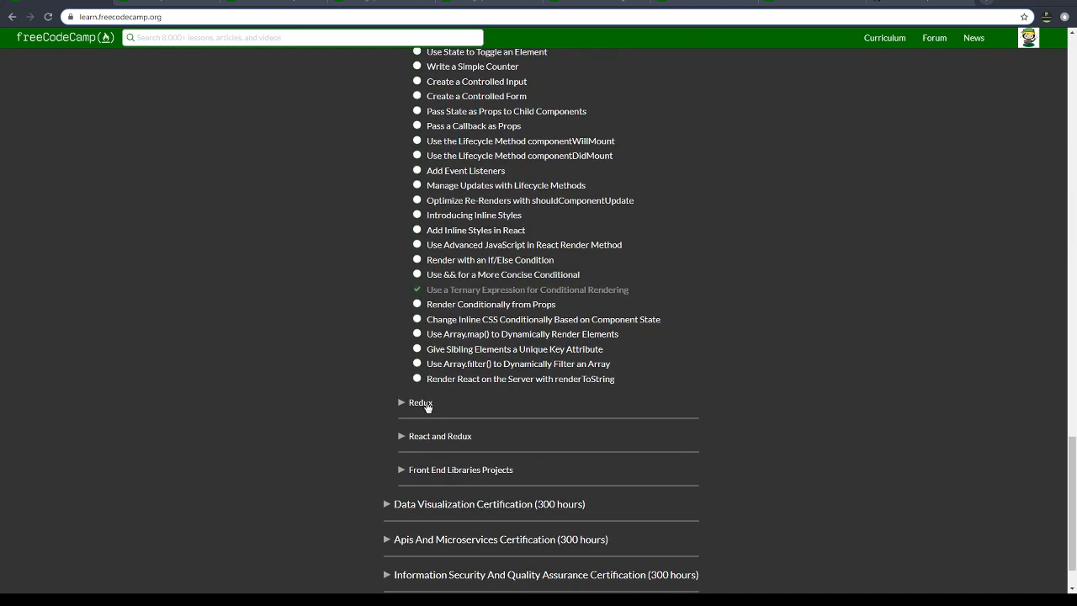
click(421, 402)
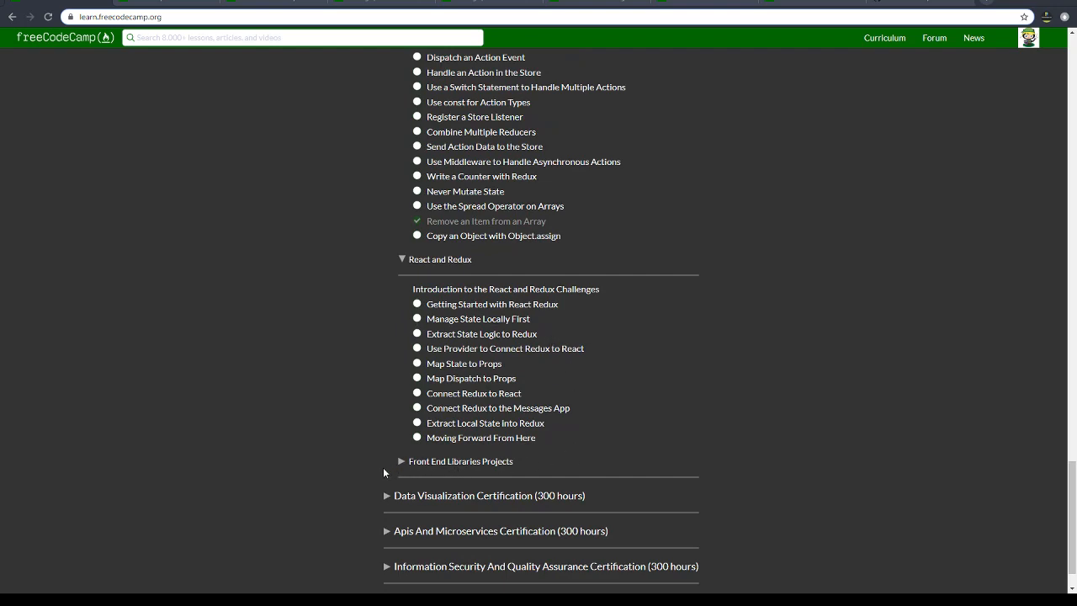
click(402, 461)
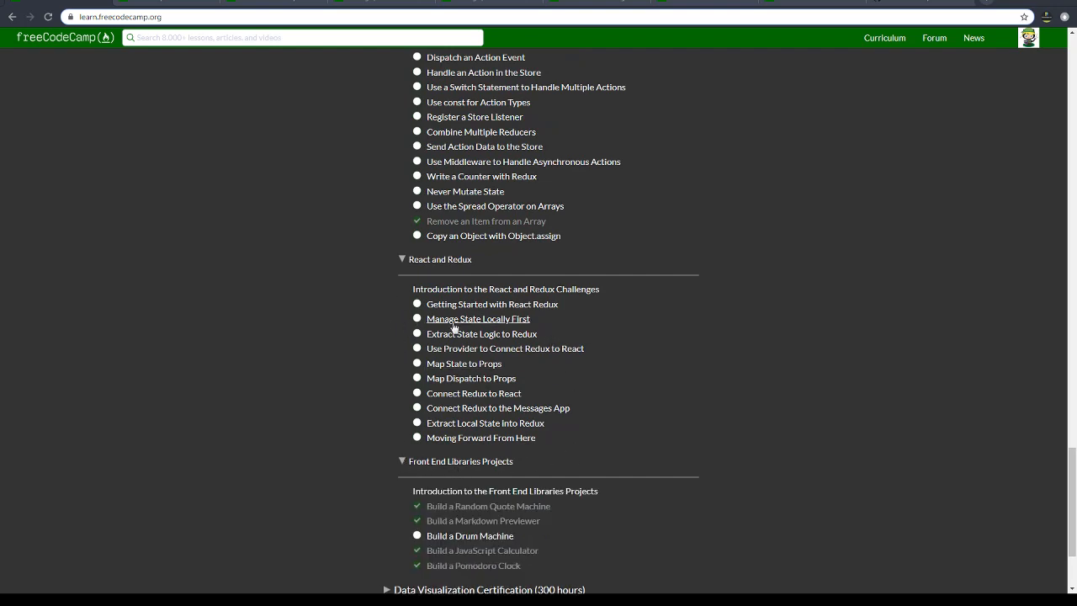
scroll(down, 3)
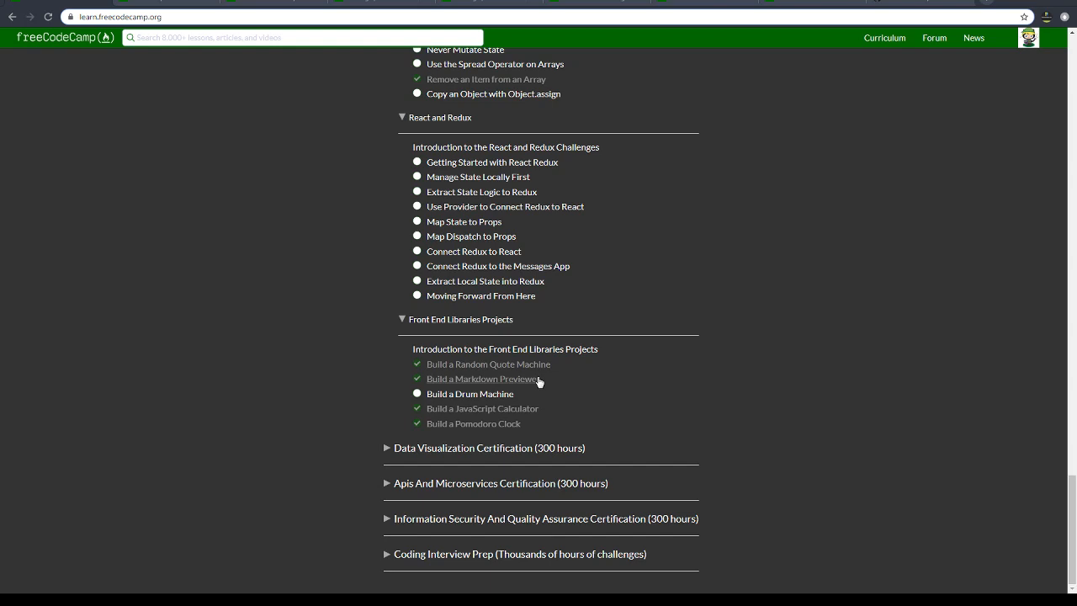
mouse_move(488, 363)
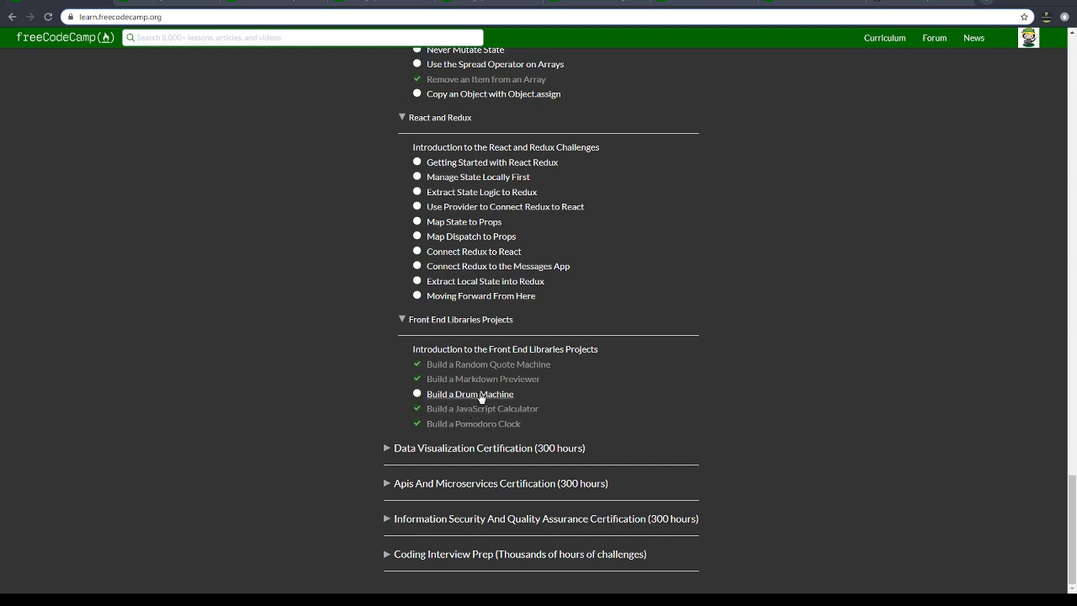
double_click(470, 394)
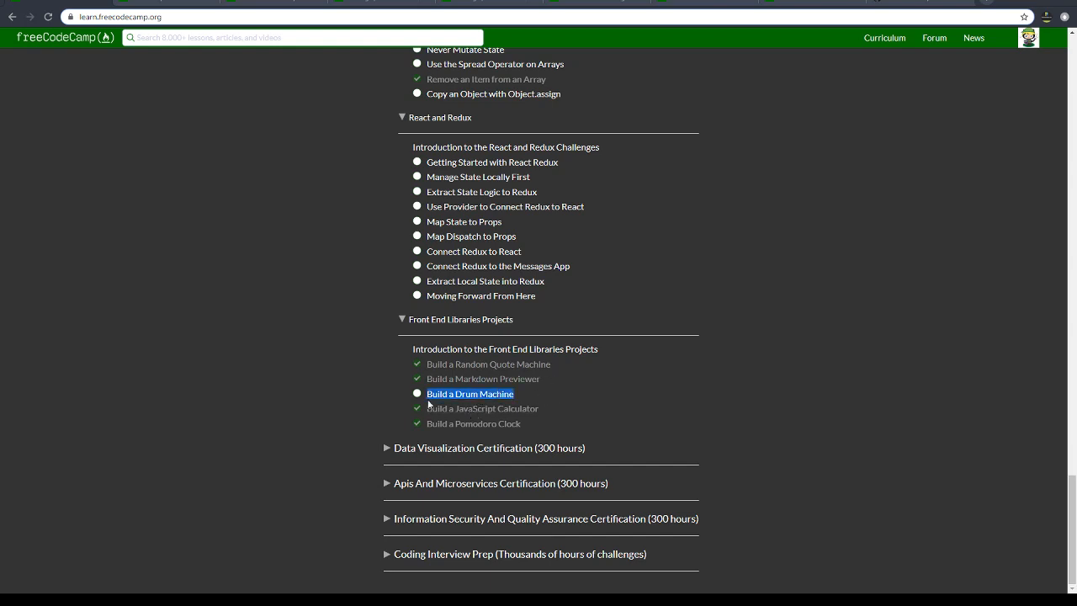
mouse_move(743, 393)
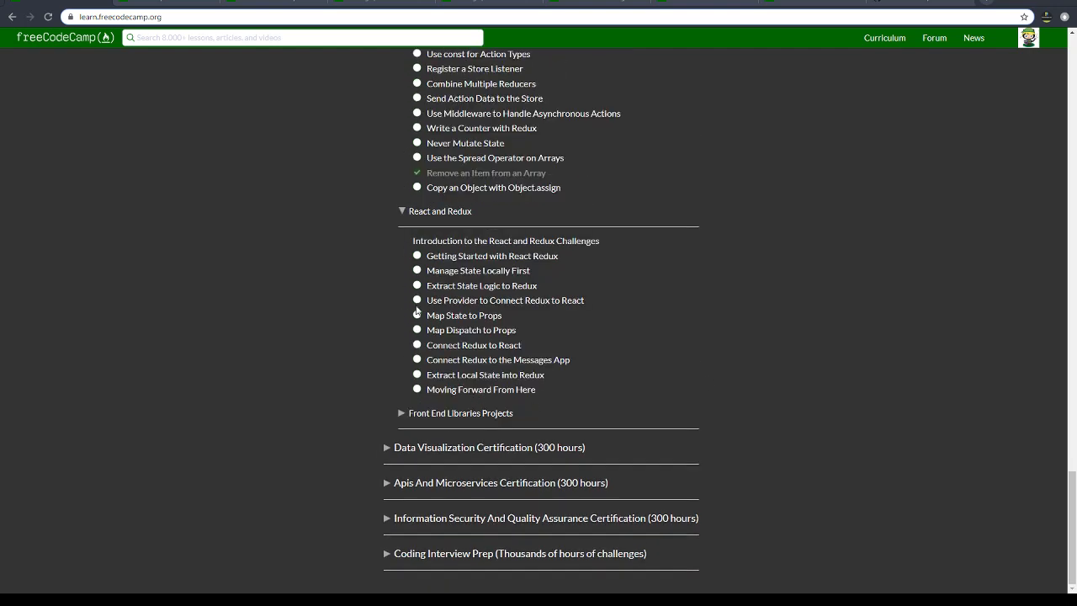
scroll(down, 3)
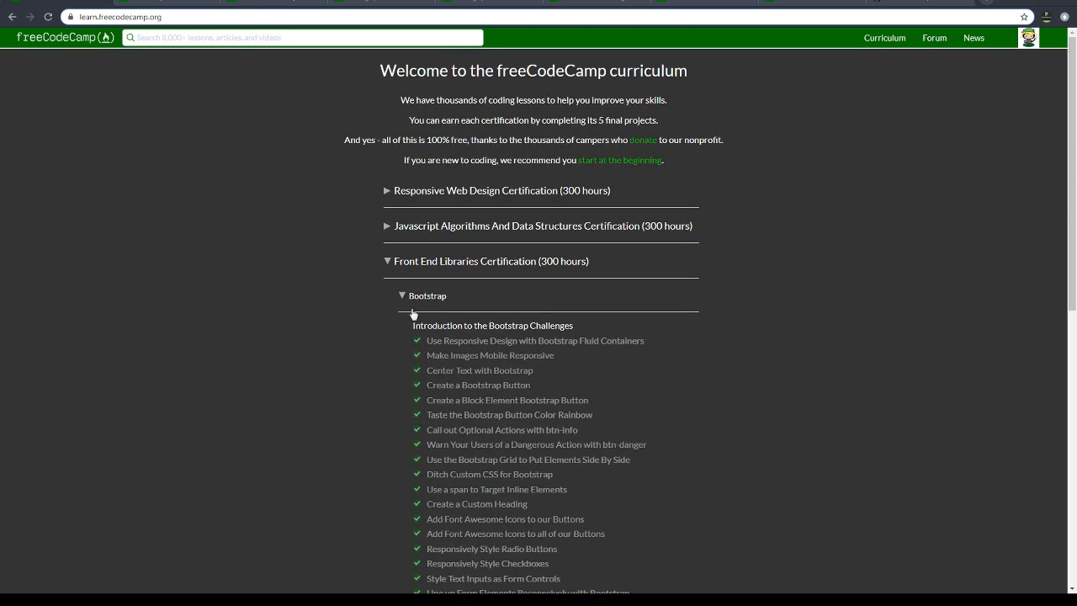
Collapse the Bootstrap list and the Front End Libraries certification.
click(387, 261)
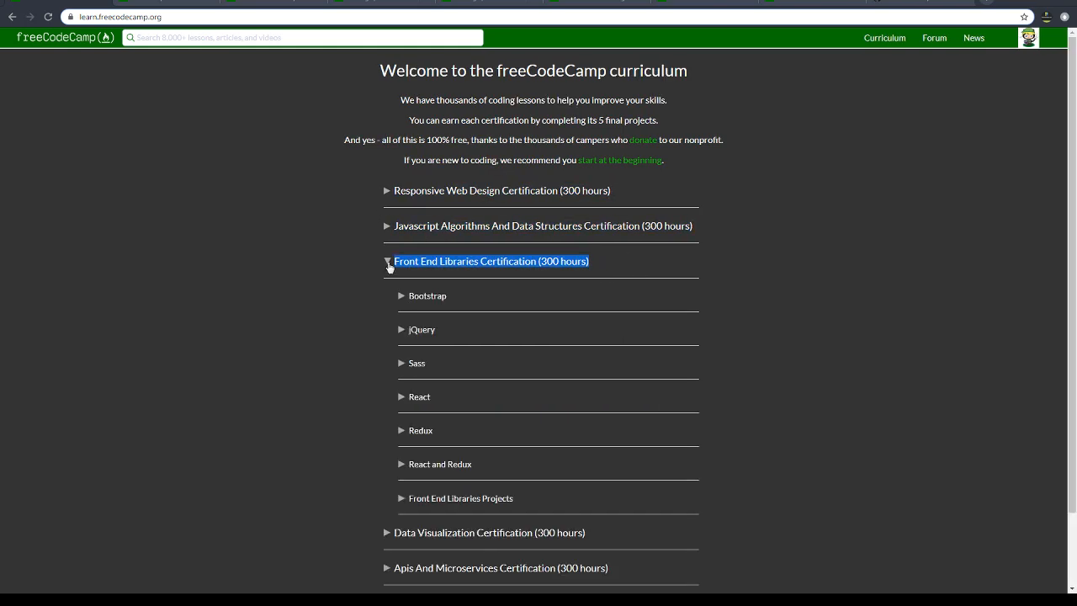
click(387, 261)
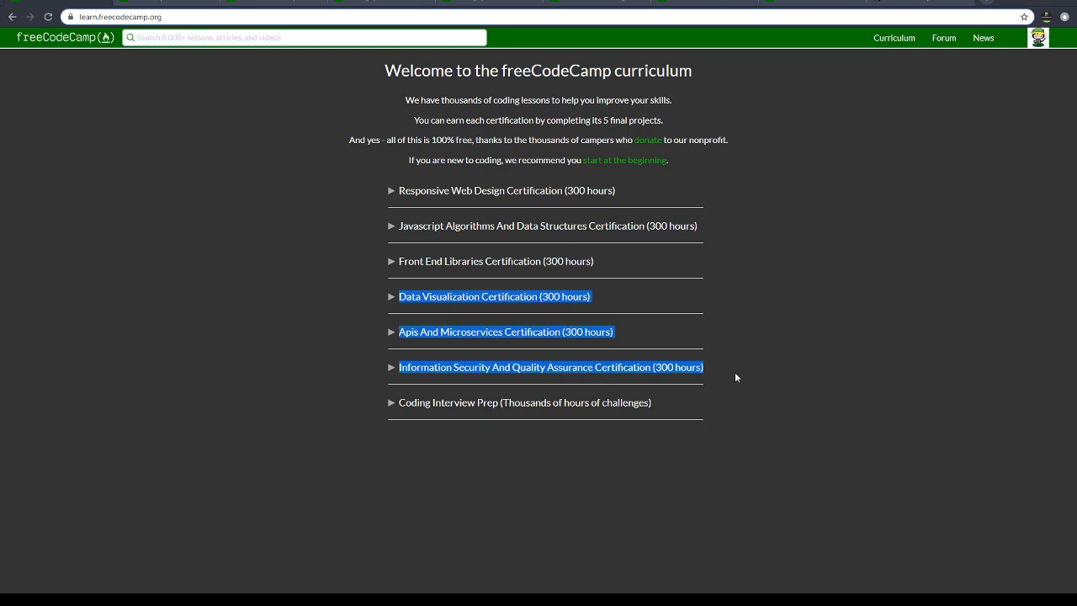
mouse_move(744, 375)
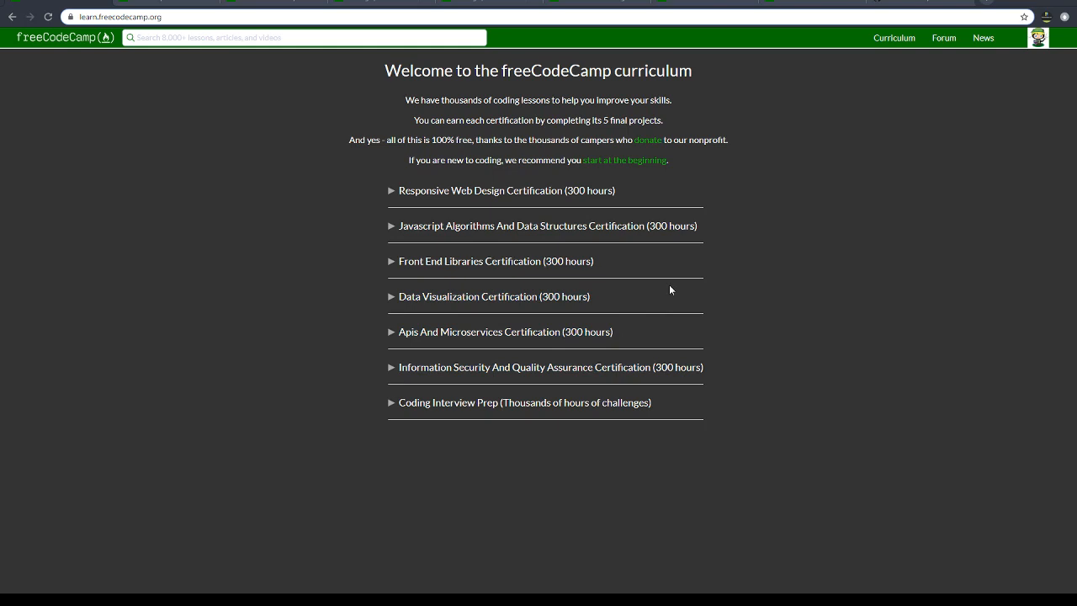
mouse_move(612, 300)
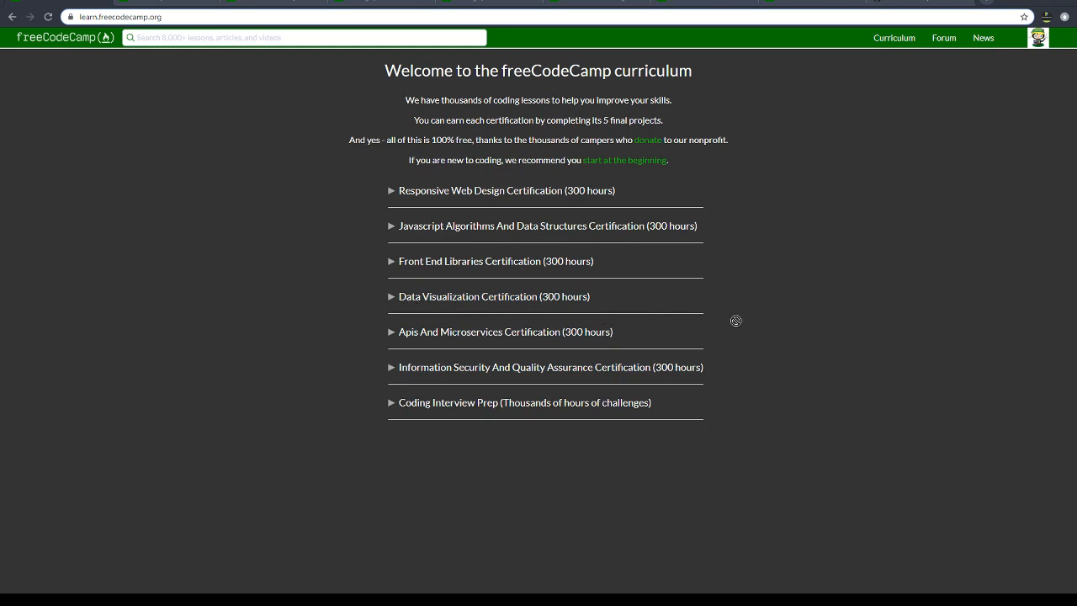
drag(400, 296, 704, 367)
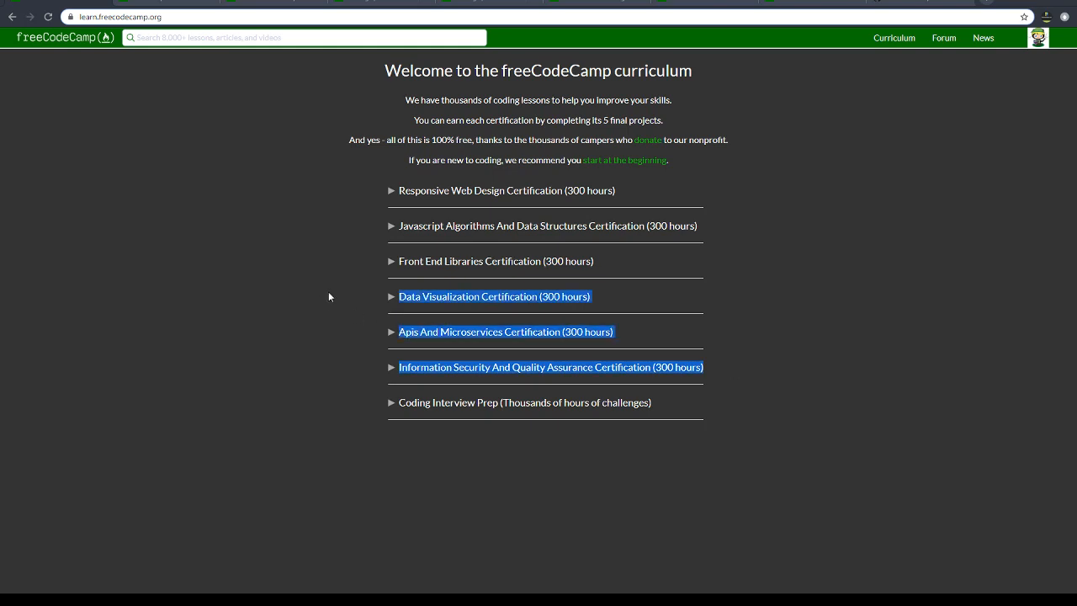
click(734, 374)
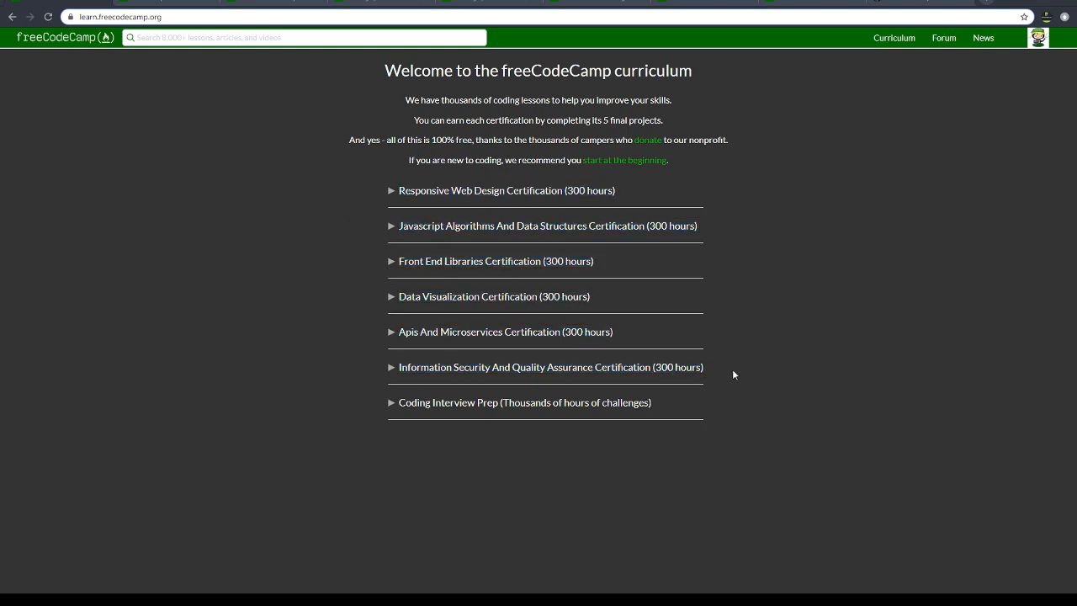
double_click(524, 402)
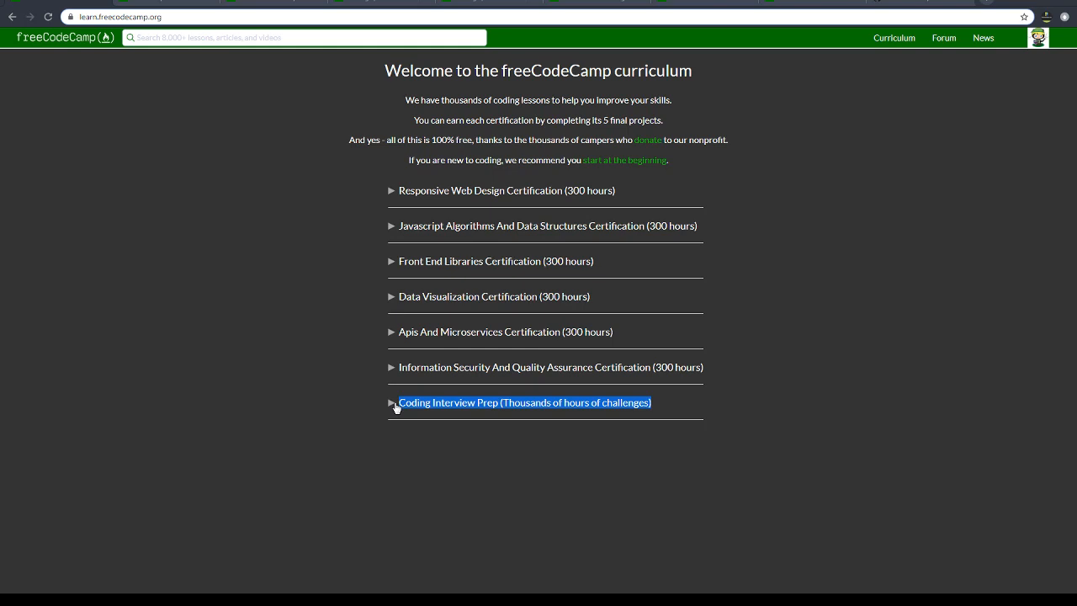
mouse_move(384, 273)
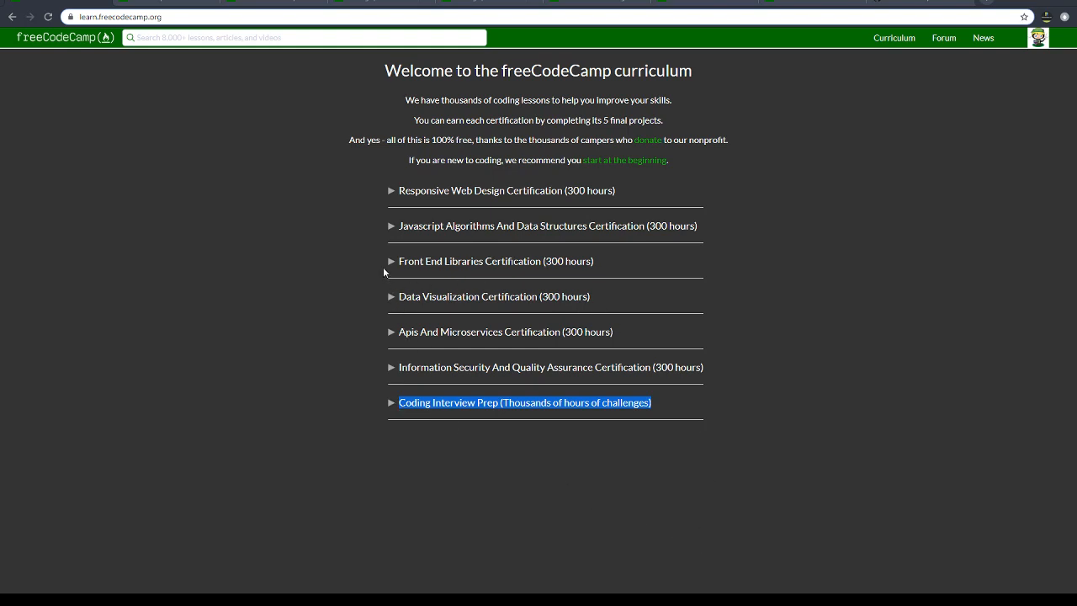
mouse_move(390, 261)
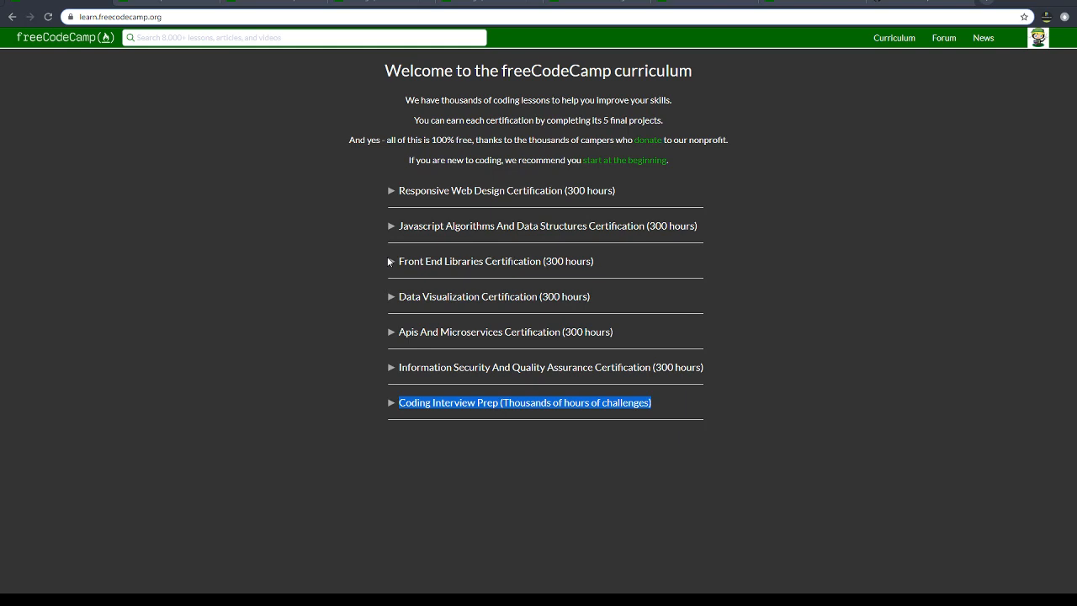
mouse_move(689, 98)
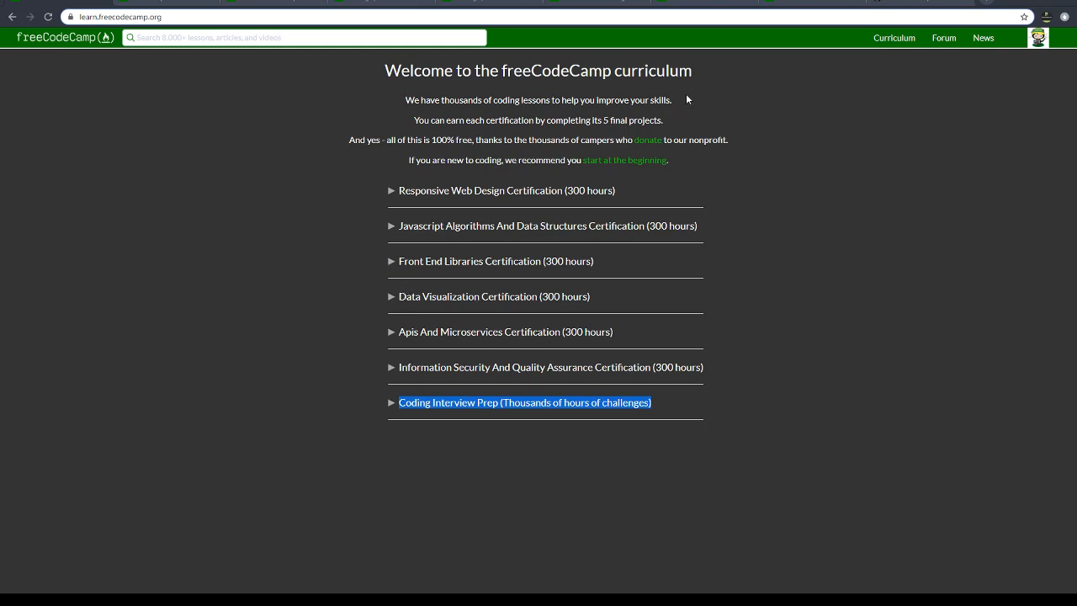
mouse_move(778, 9)
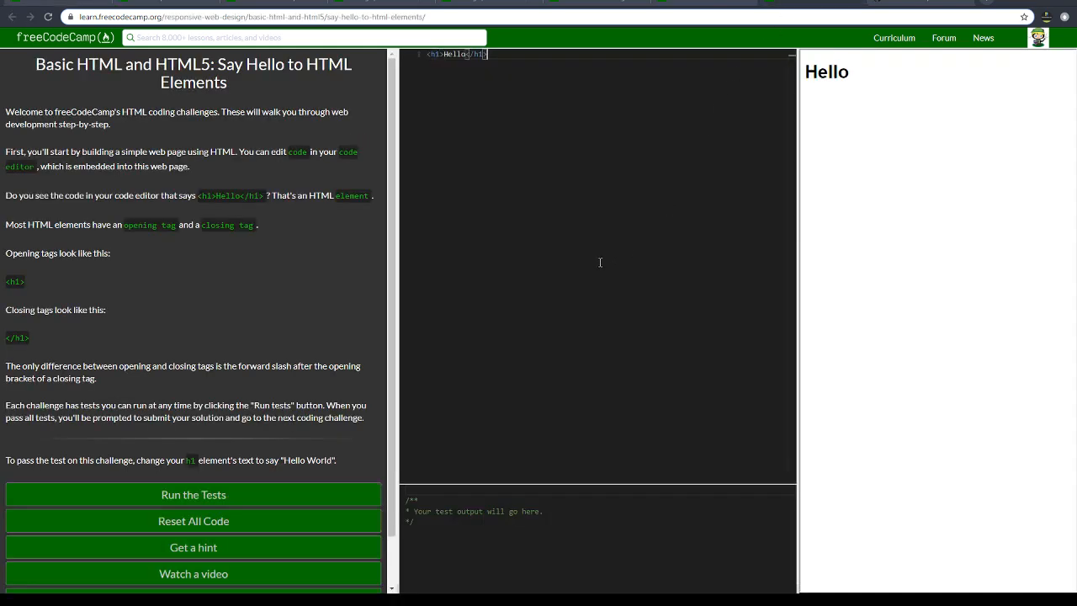
mouse_move(404, 379)
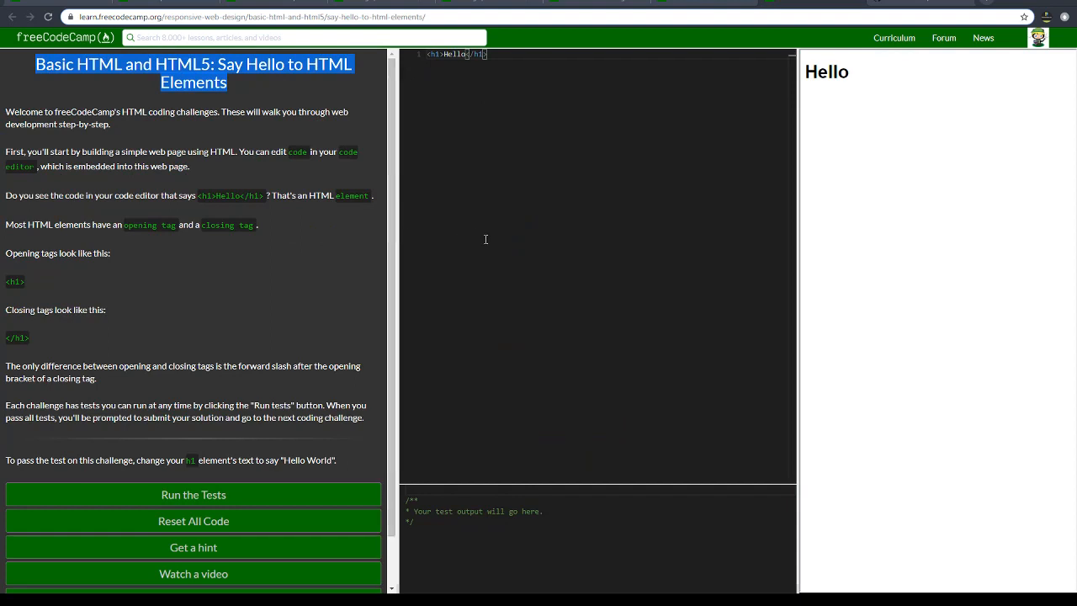
mouse_move(566, 69)
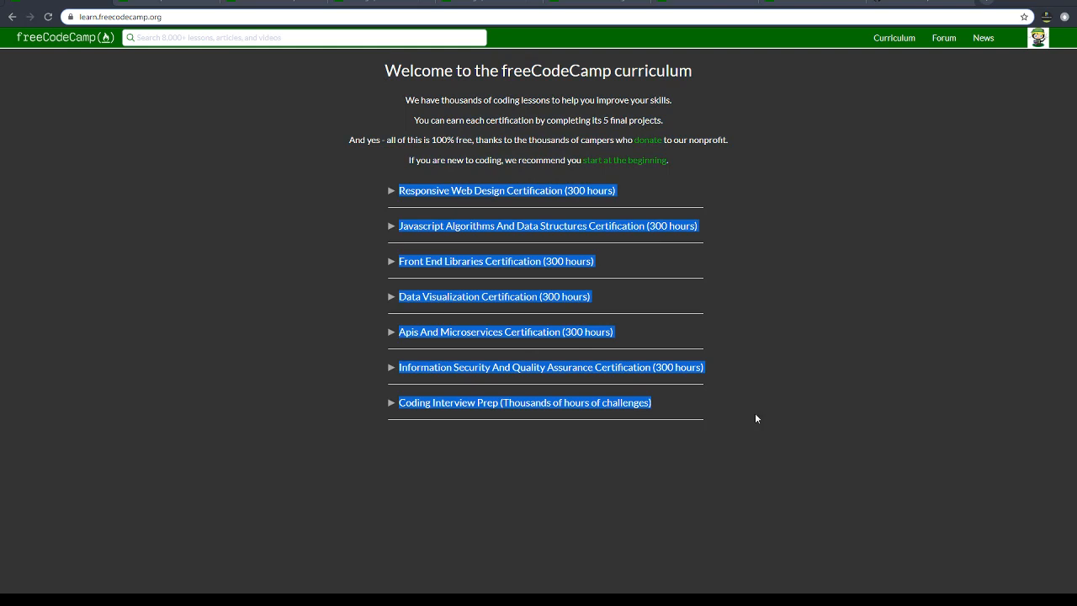
mouse_move(838, 354)
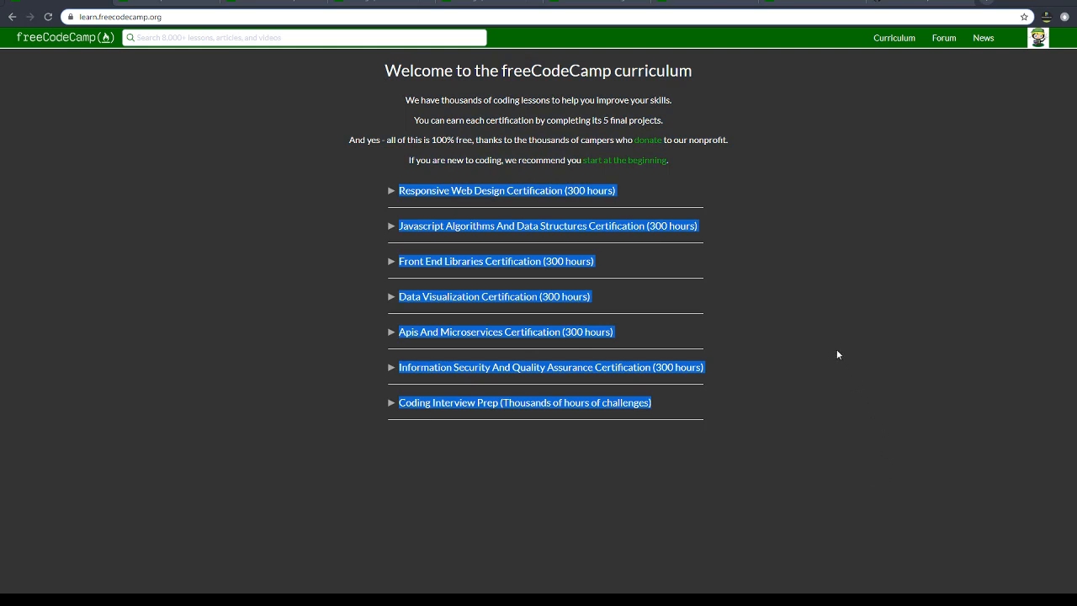
Expand the Responsive Web Design (300 hours) certification to list its sections.
click(504, 190)
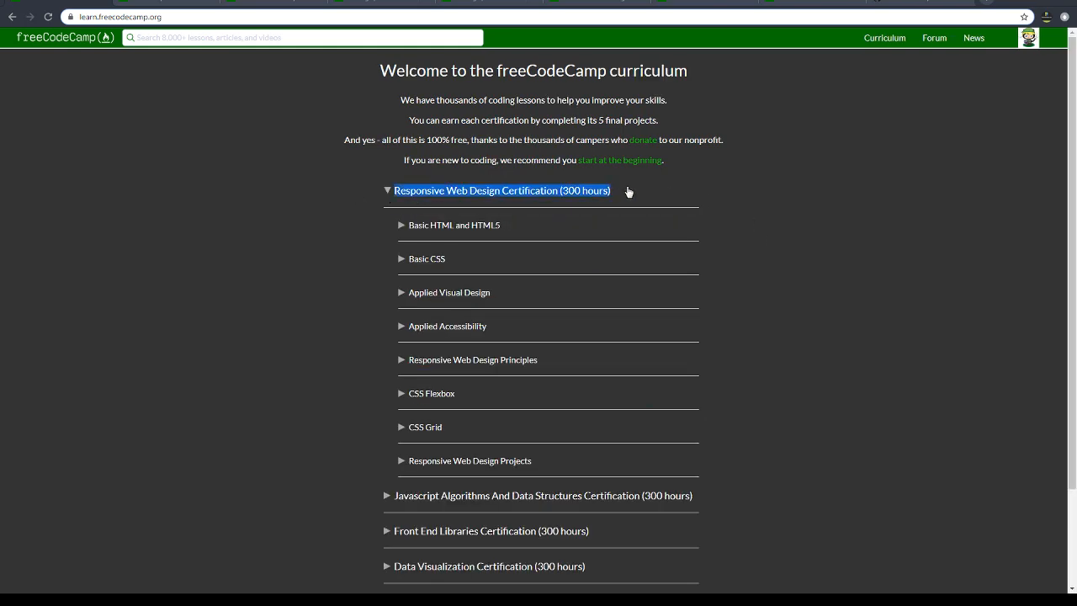
mouse_move(685, 200)
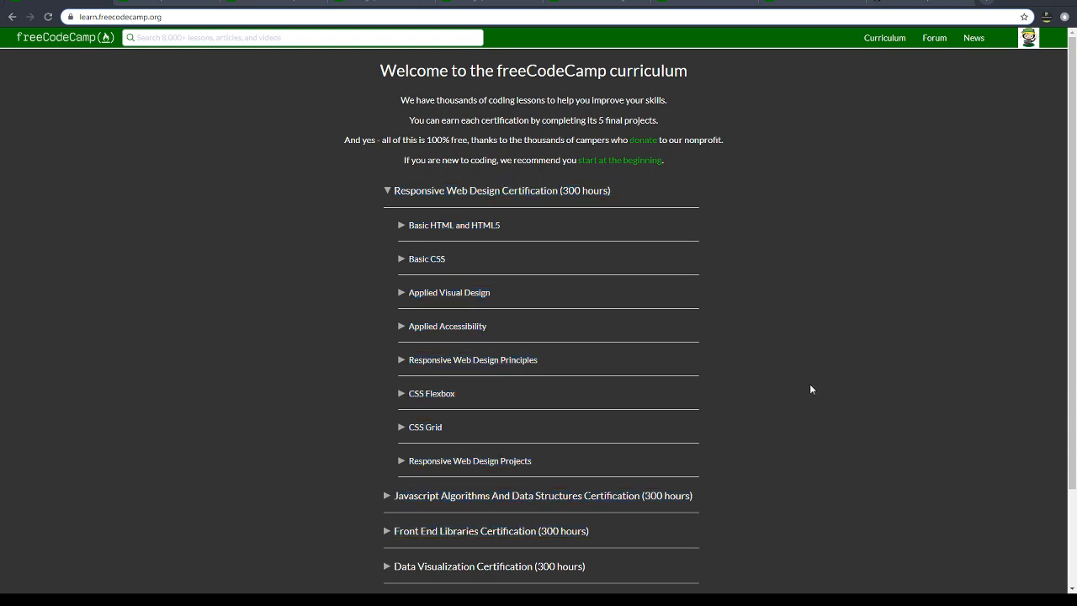
mouse_move(788, 279)
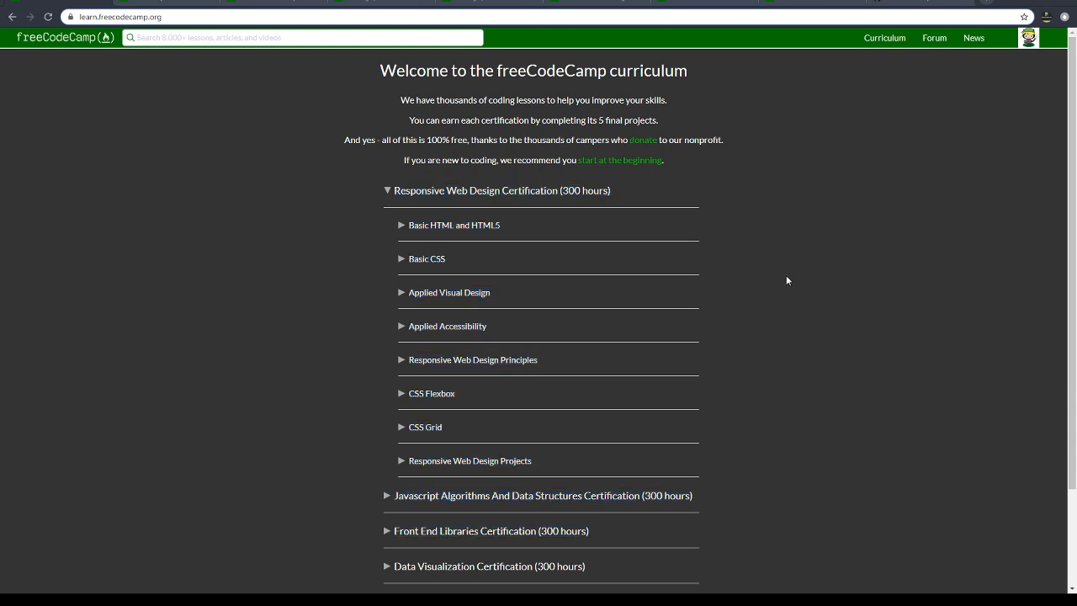
mouse_move(785, 281)
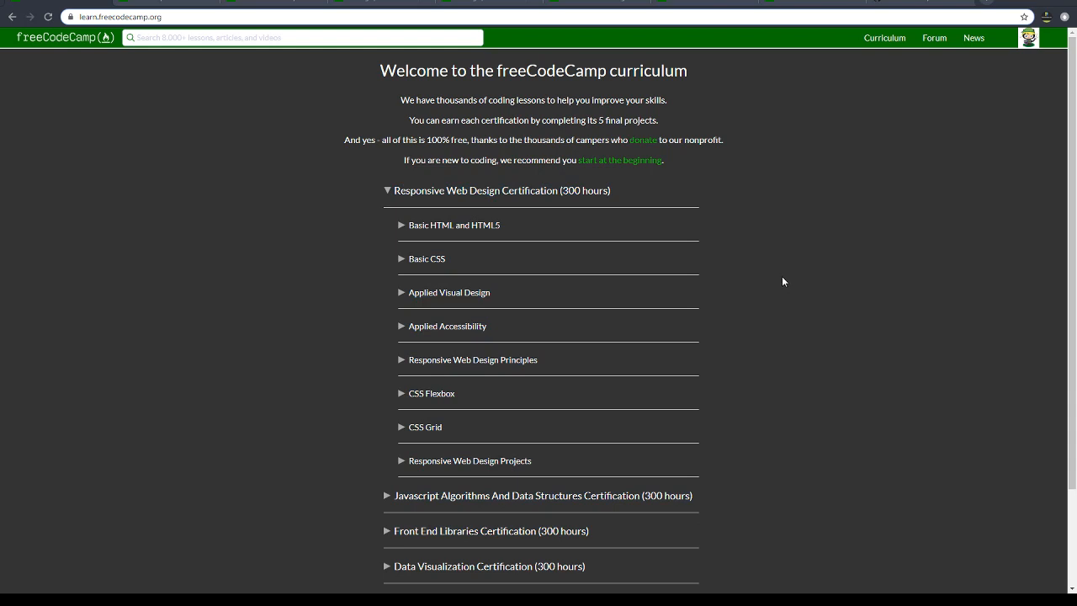
mouse_move(754, 231)
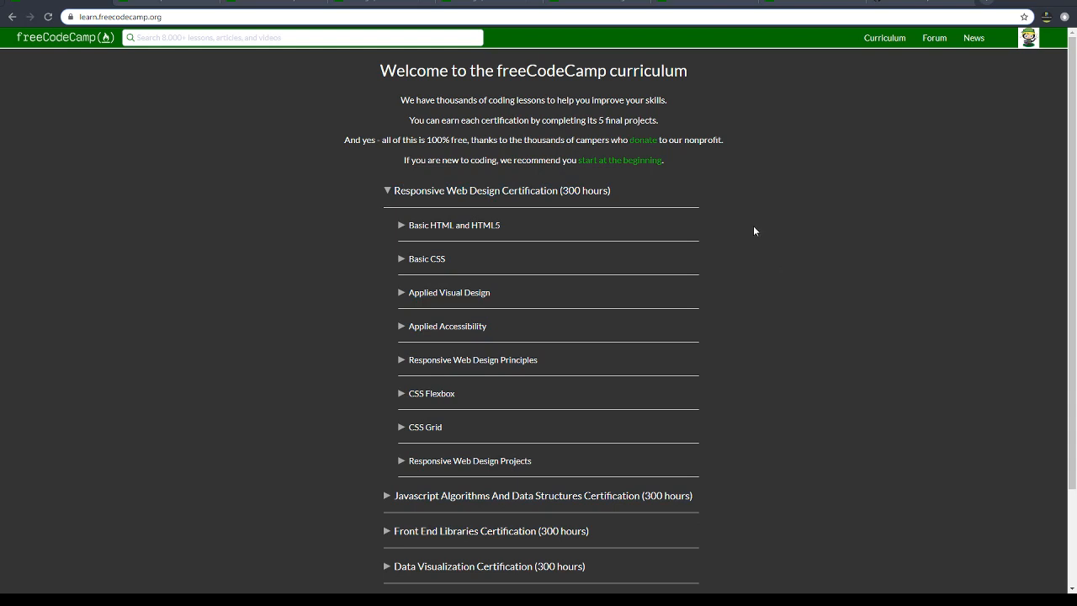
mouse_move(741, 463)
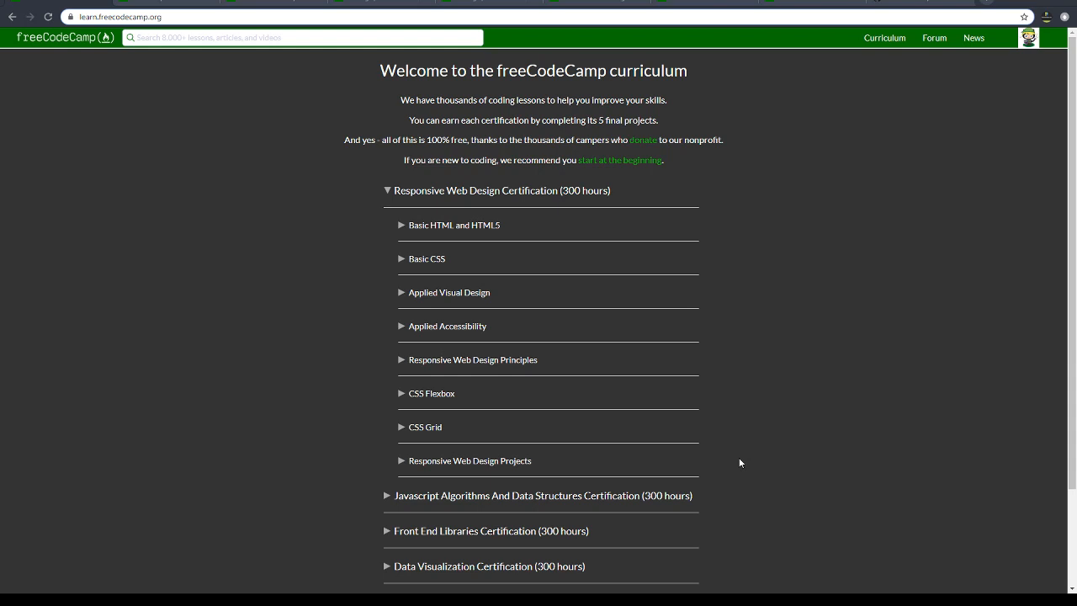
mouse_move(795, 421)
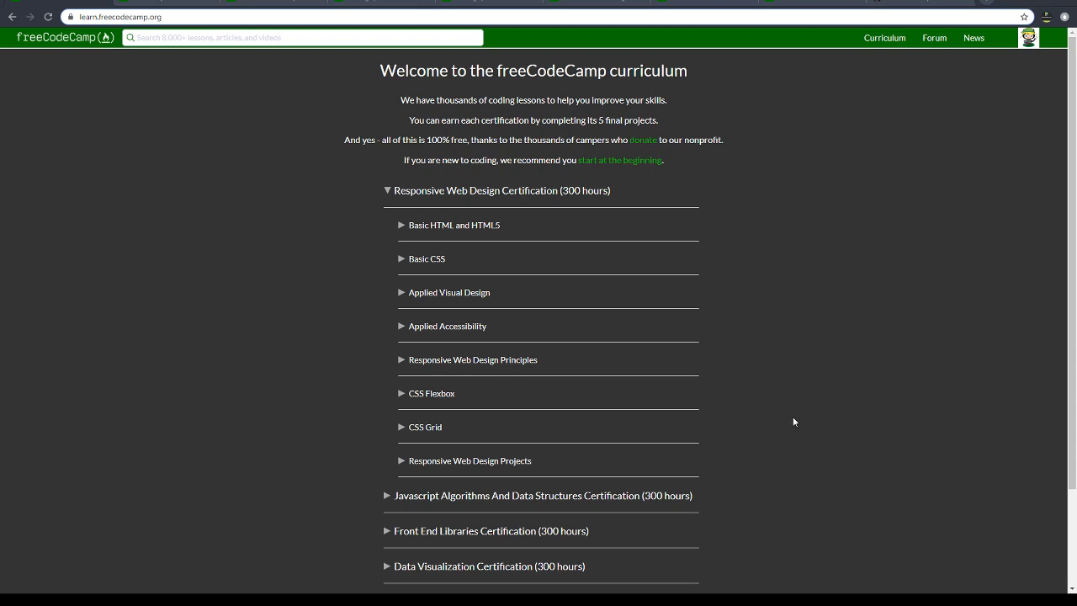